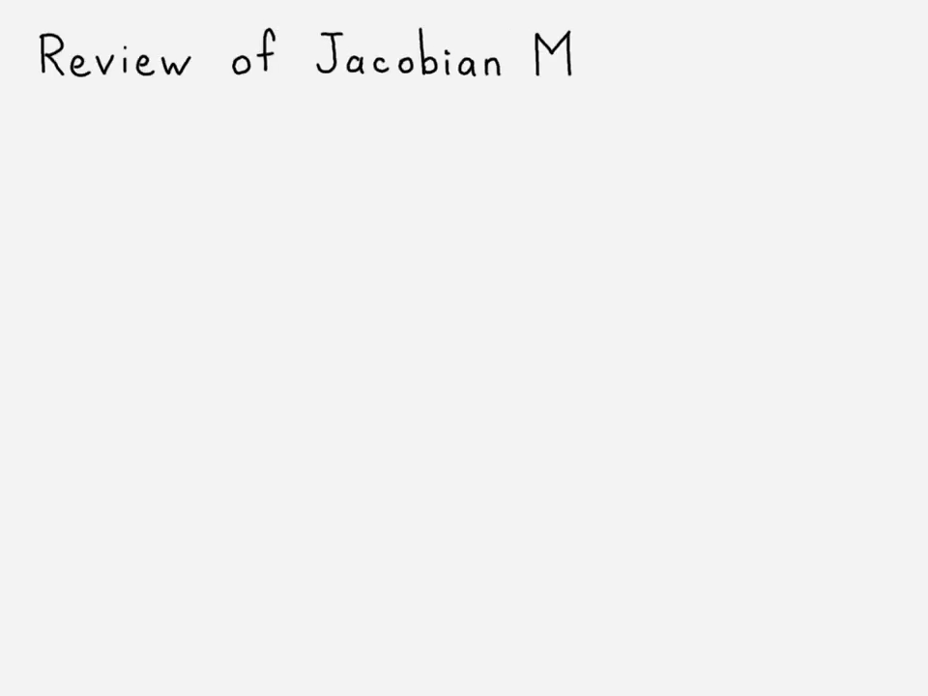
Handwrite the Jacobian review title, [J] definition, ξ axis label and expanded matrix with ∂N₄/∂η.
{"action": "type", "text": "atrix:"}
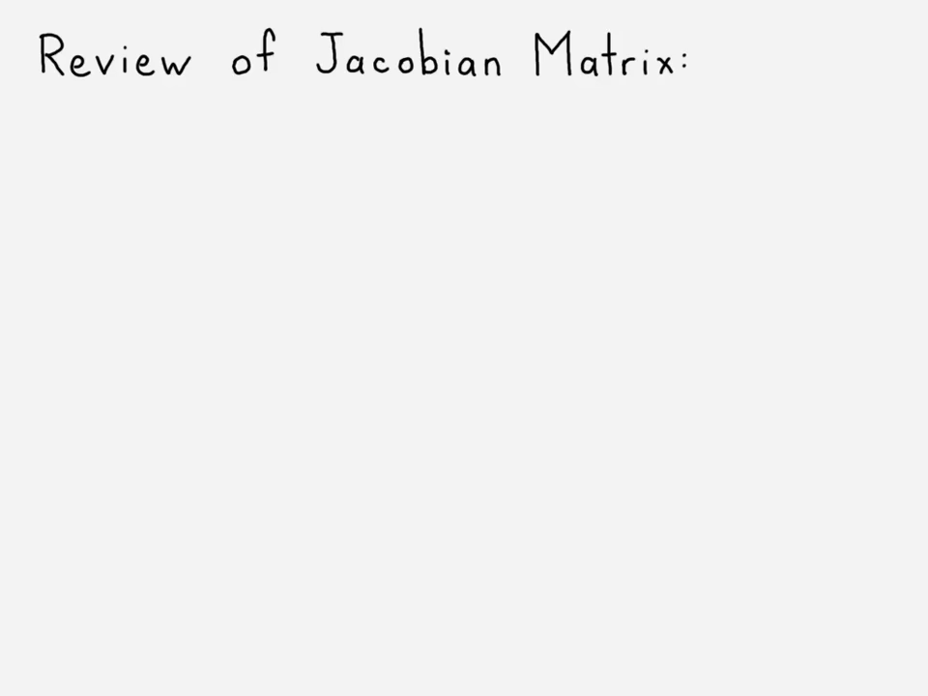
{"action": "type", "text": "Jacobian"}
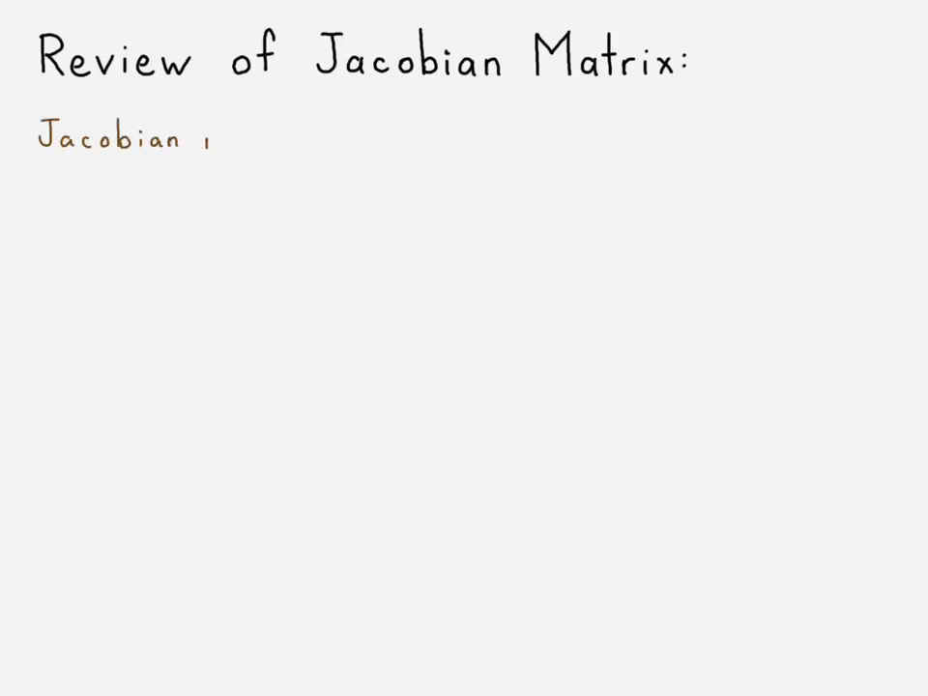
{"action": "type", "text": "matrix, [J], maps natural and global CSYS"}
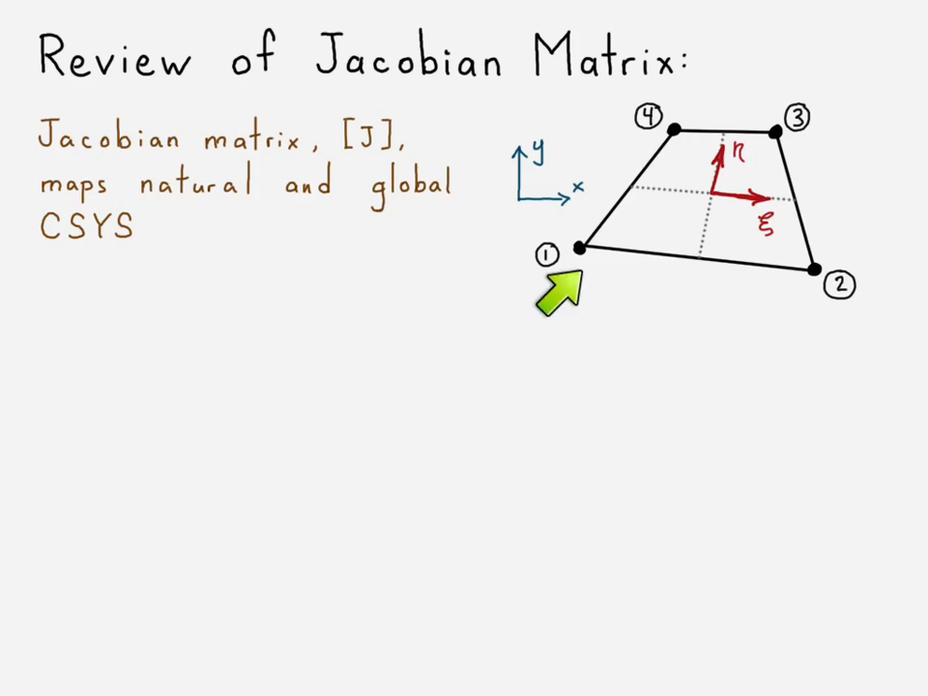
{"action": "mouse_move", "coordinate": [661, 242]}
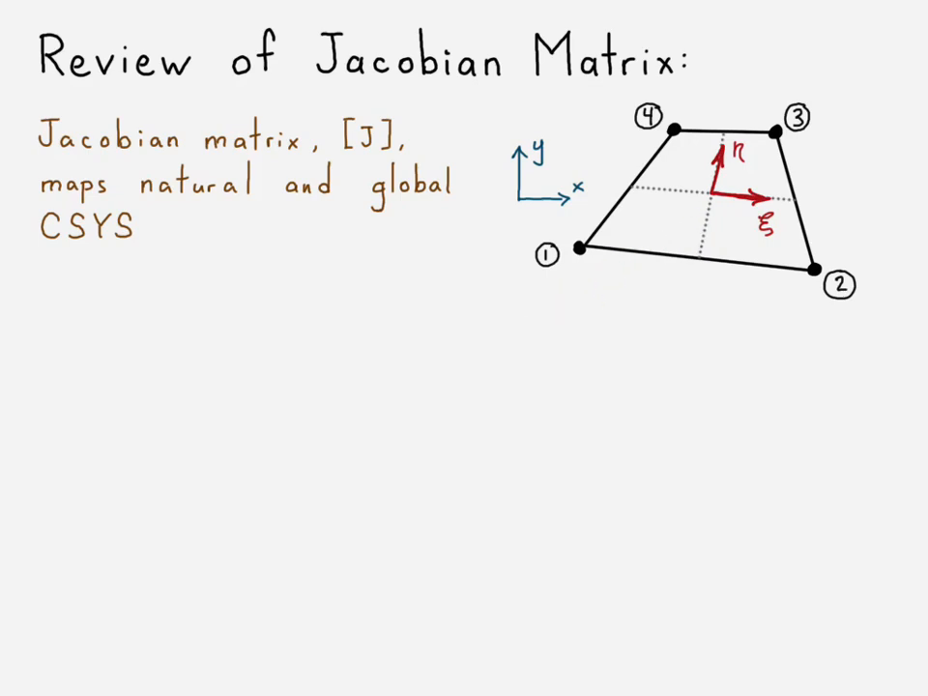
{"action": "mouse_move", "coordinate": [764, 174]}
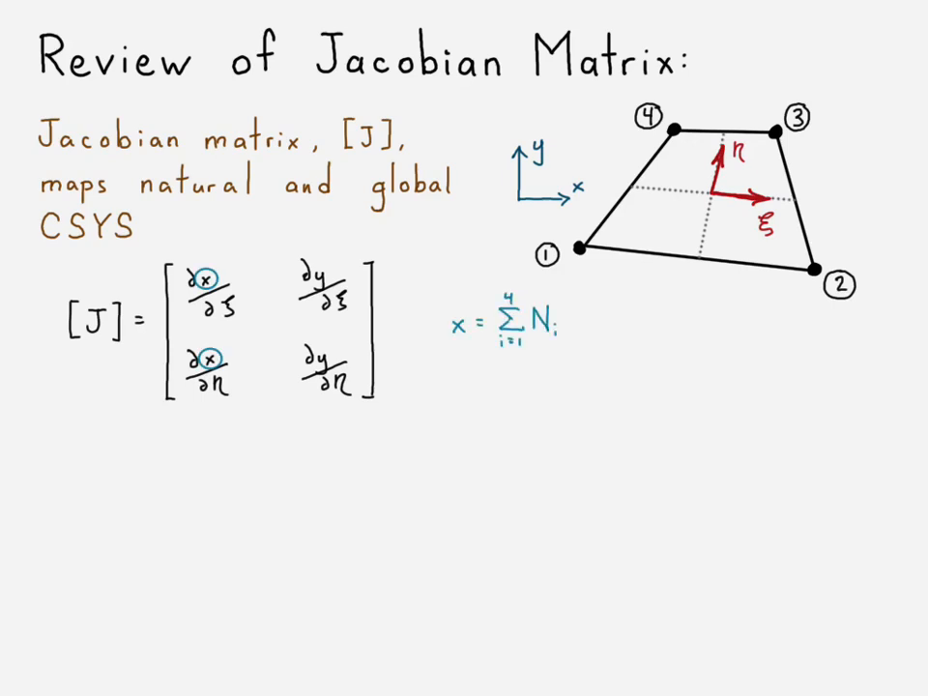
{"action": "type", "text": "xi"}
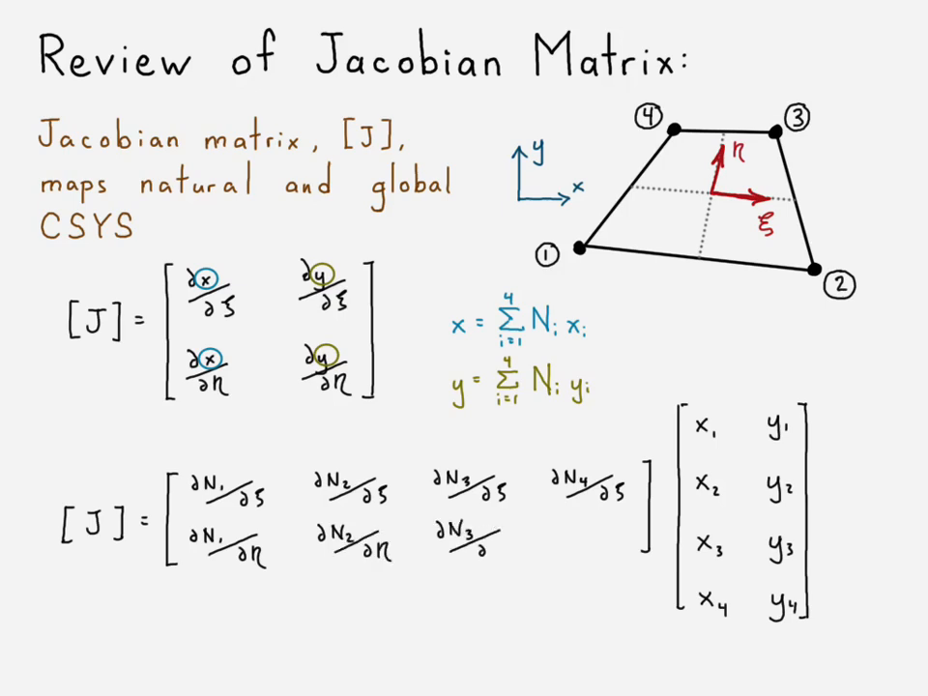
{"action": "type", "text": "∂N₄/∂η"}
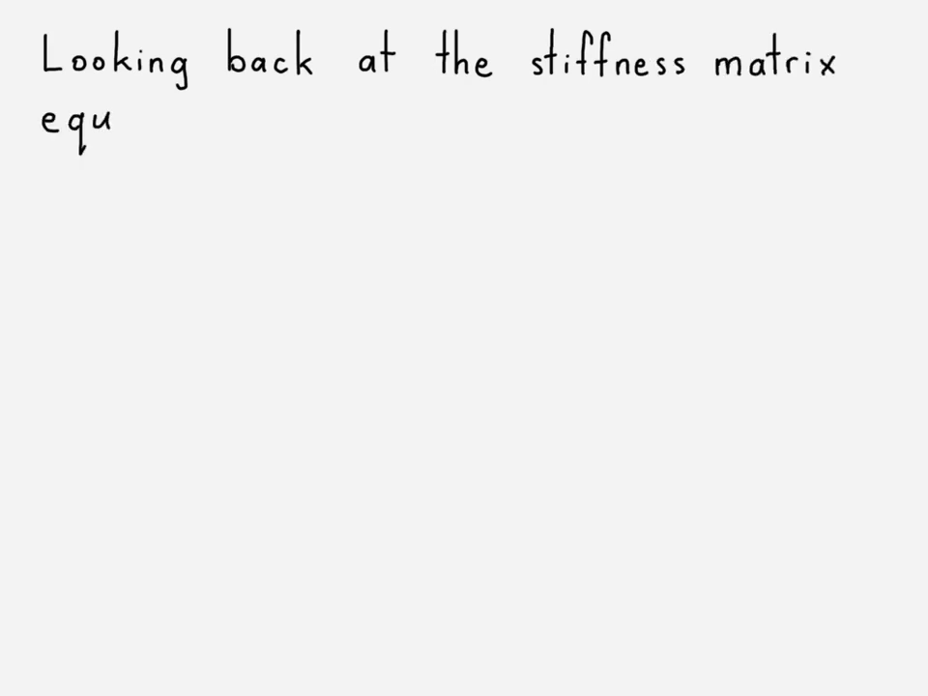
Handwrite the [K] integral with dξ dη and label thickness, [B], [C] 'depends on conditions' and |J| terms.
{"action": "type", "text": "ation:"}
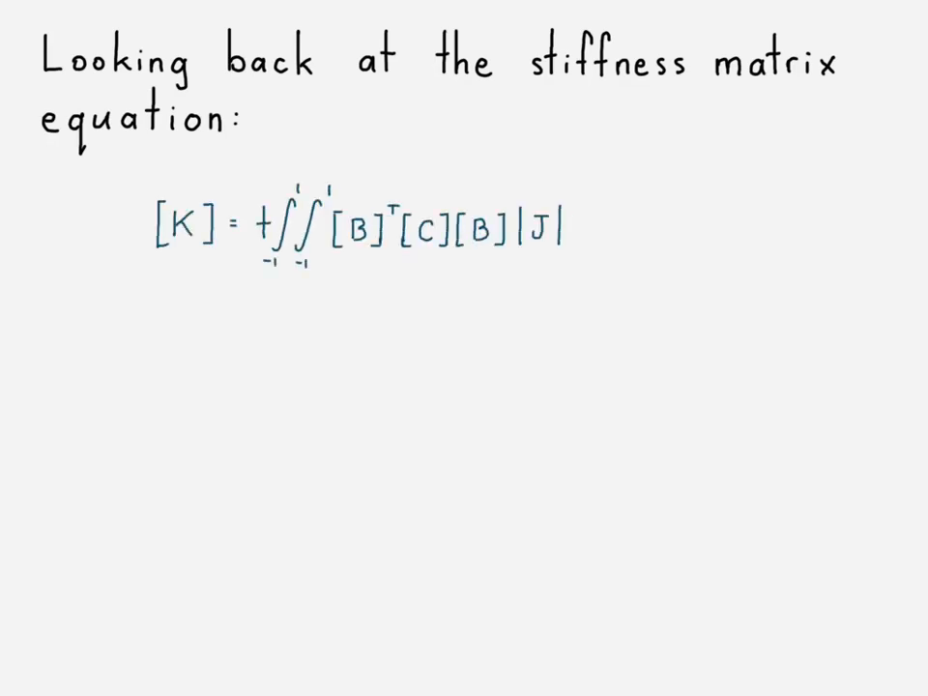
{"action": "type", "text": "dξ dη"}
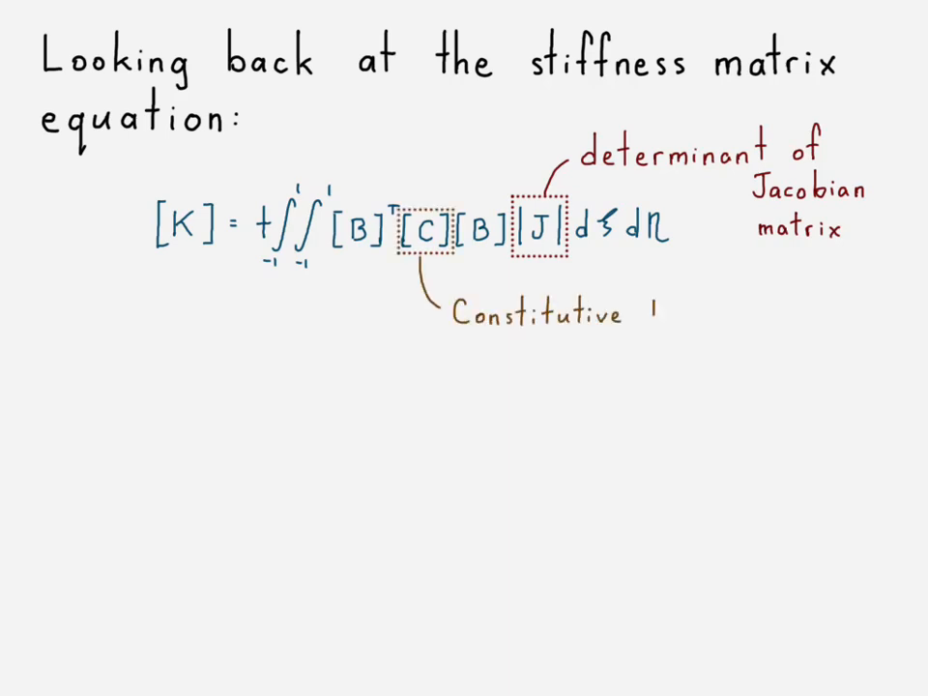
{"action": "type", "text": "Matrix"}
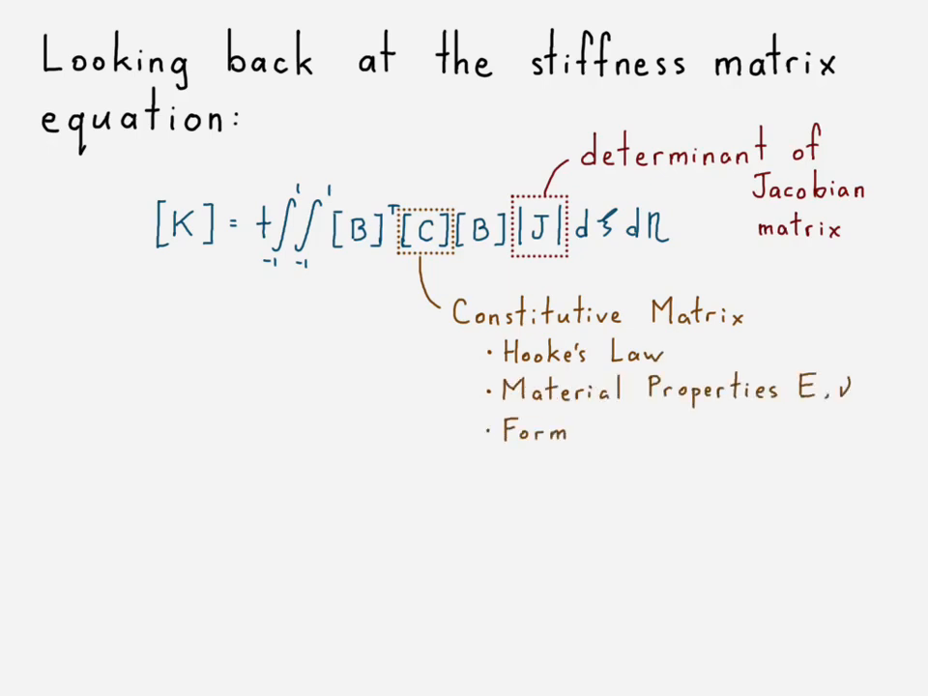
{"action": "type", "text": "depends on condition"}
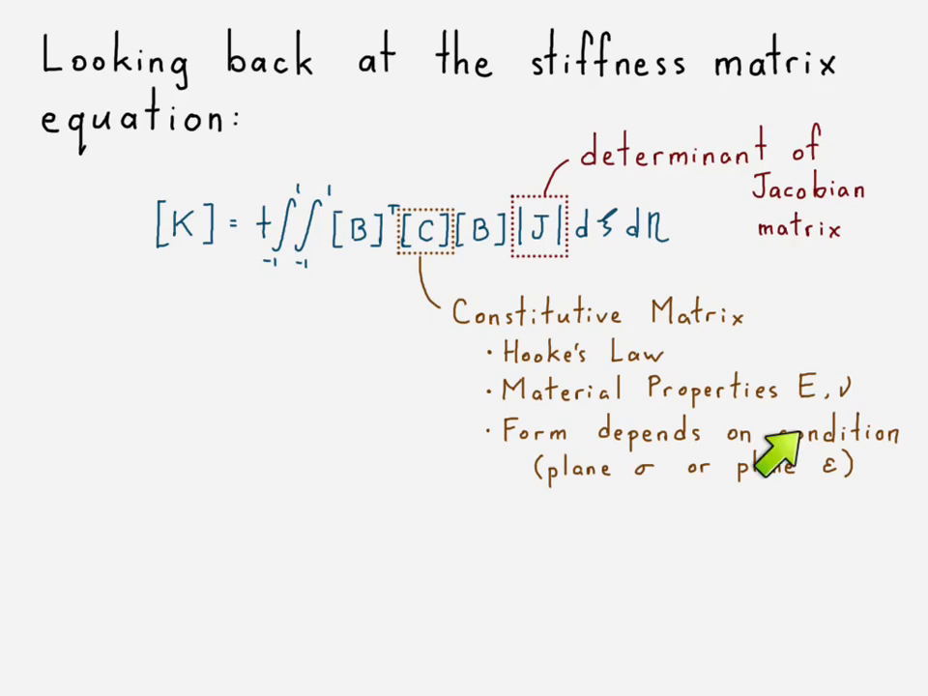
{"action": "mouse_move", "coordinate": [774, 460]}
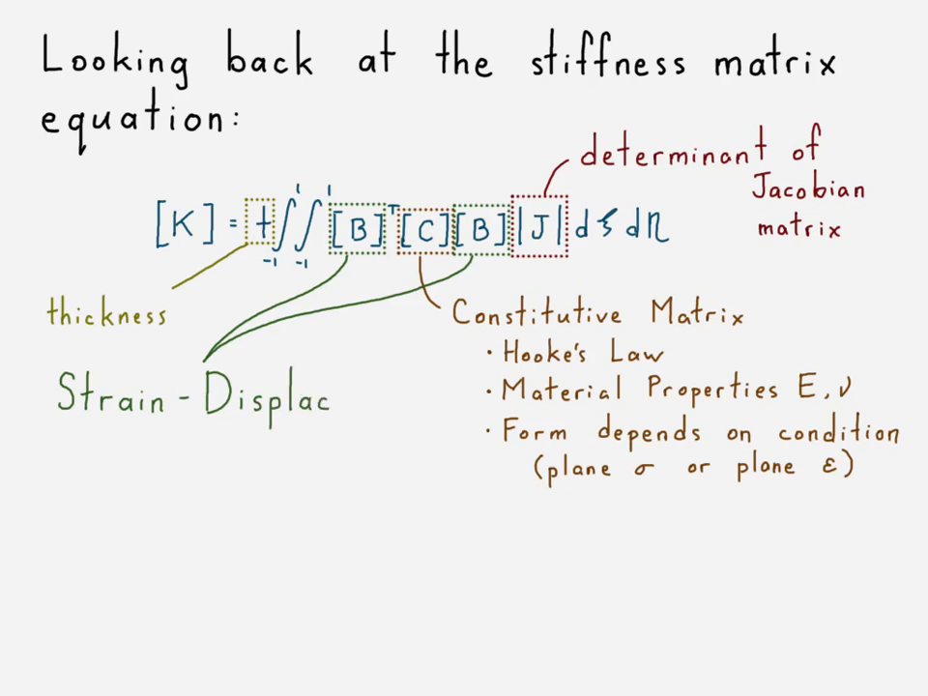
{"action": "type", "text": "ement Matrix"}
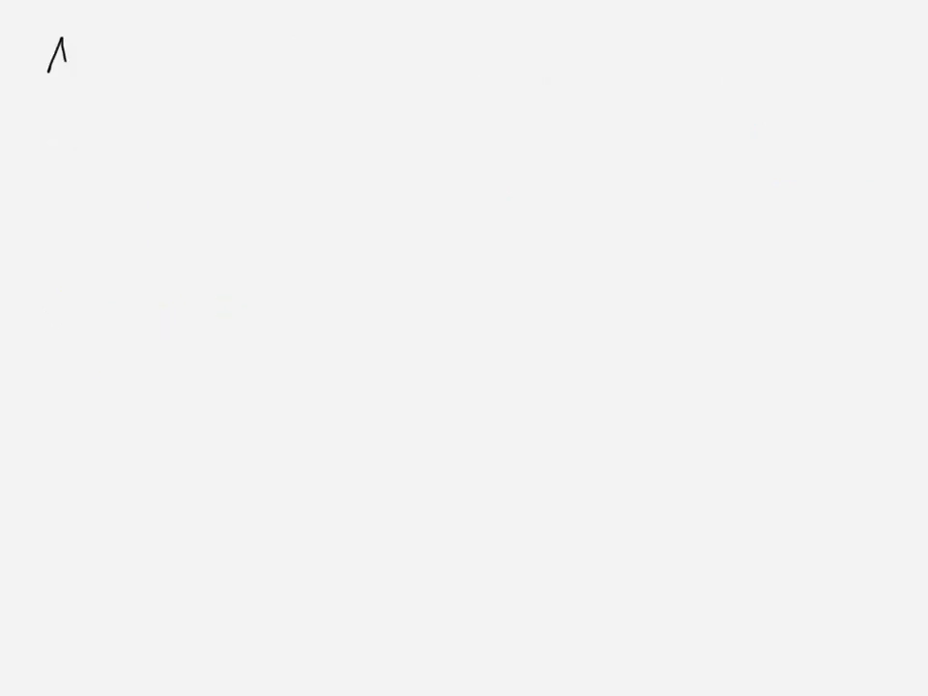
Handwrite 'As the name implies, the strain-displacement m…', the strain sums, and the 'Easy-Peezy except that...' note.
{"action": "type", "text": "As the name impl"}
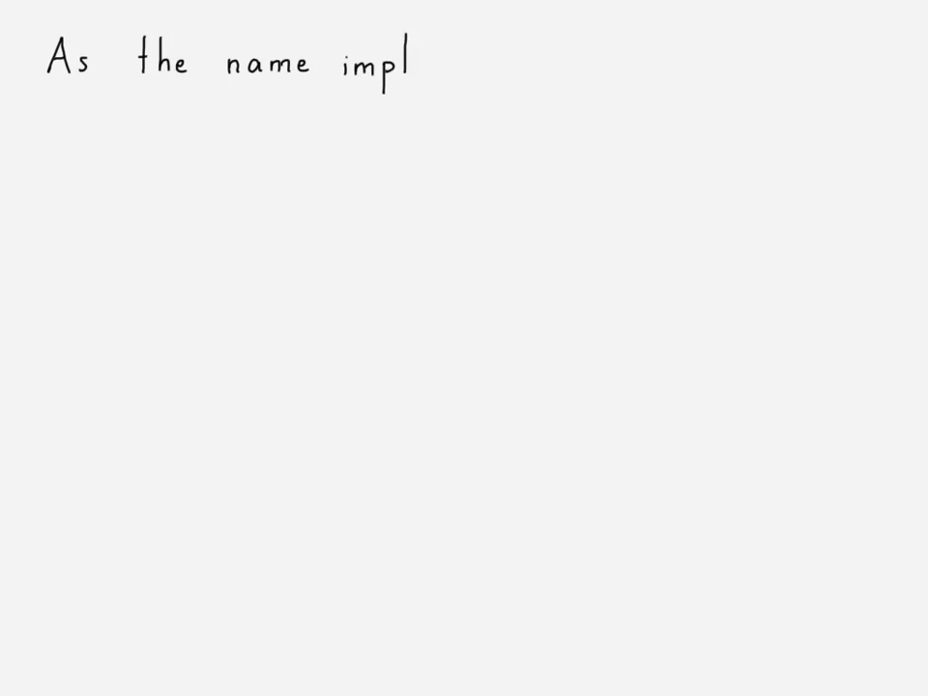
{"action": "type", "text": "ies, the strain-l"}
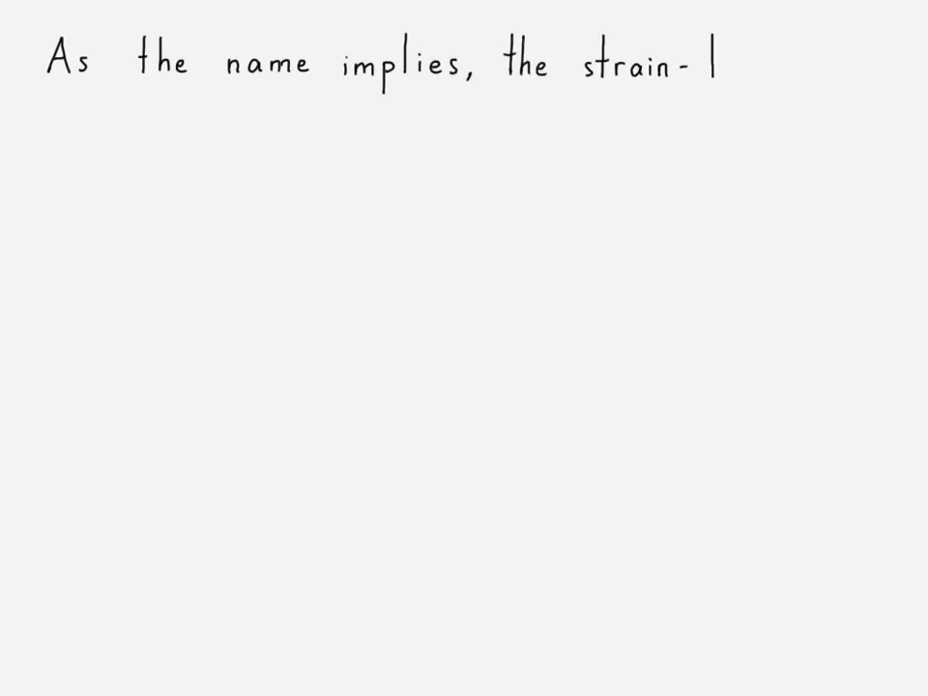
{"action": "type", "text": "displacement m"}
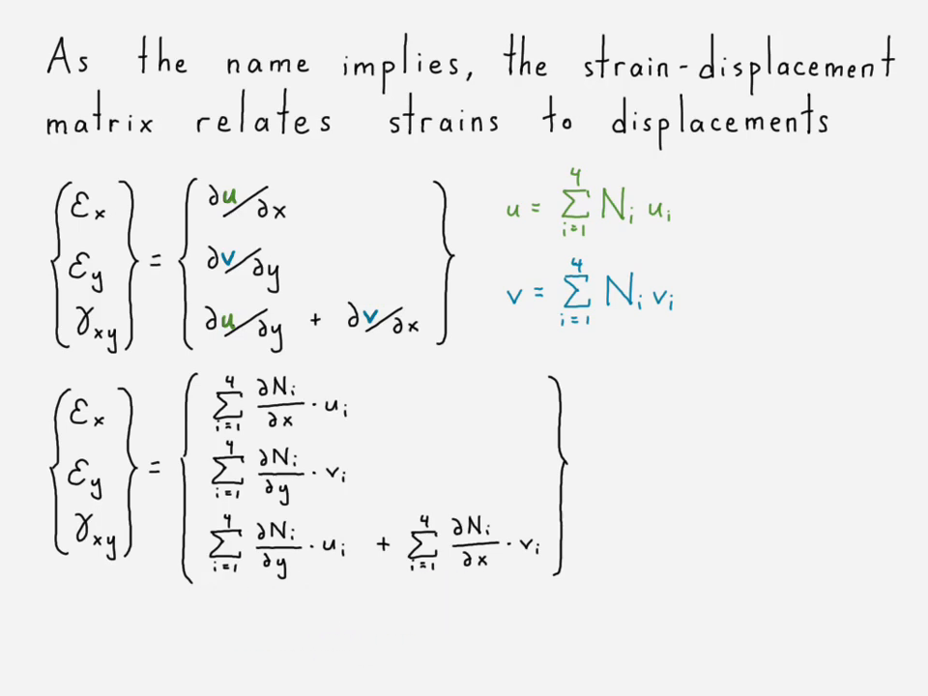
{"action": "type", "text": "Easy-Peezy"}
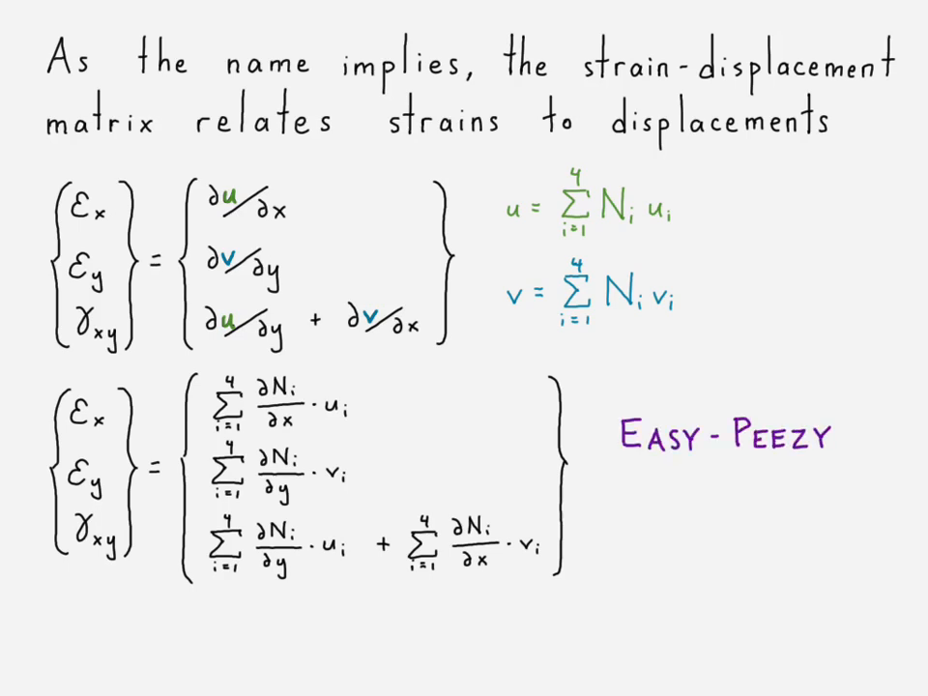
{"action": "type", "text": "except that..."}
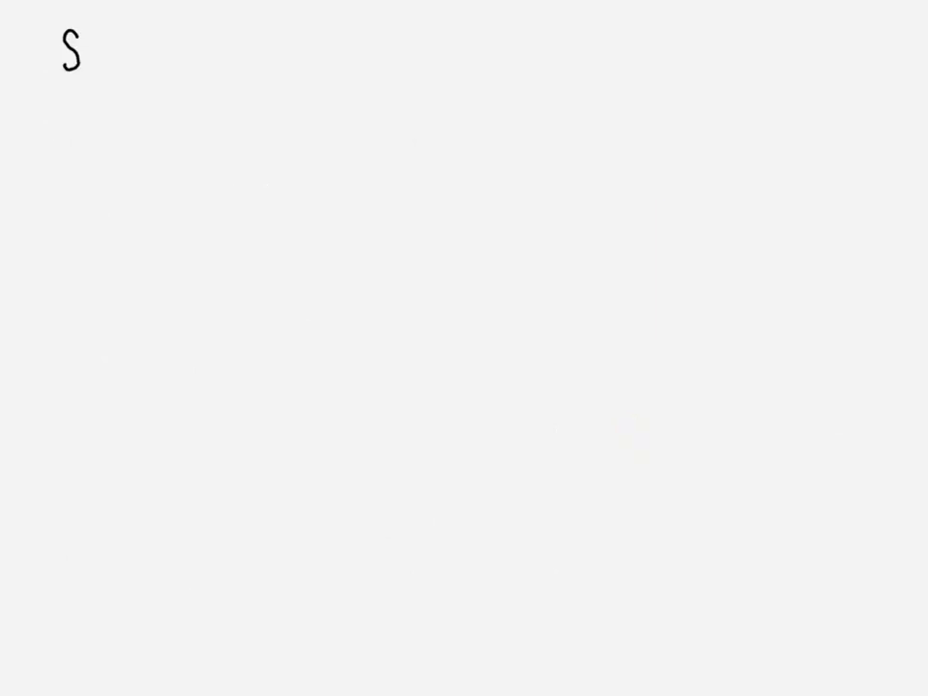
Handwrite that shape functions are in natural (ξ, η) not global (x,y) coordinates, and list N2–N4.
{"action": "type", "text": "Shape functions"}
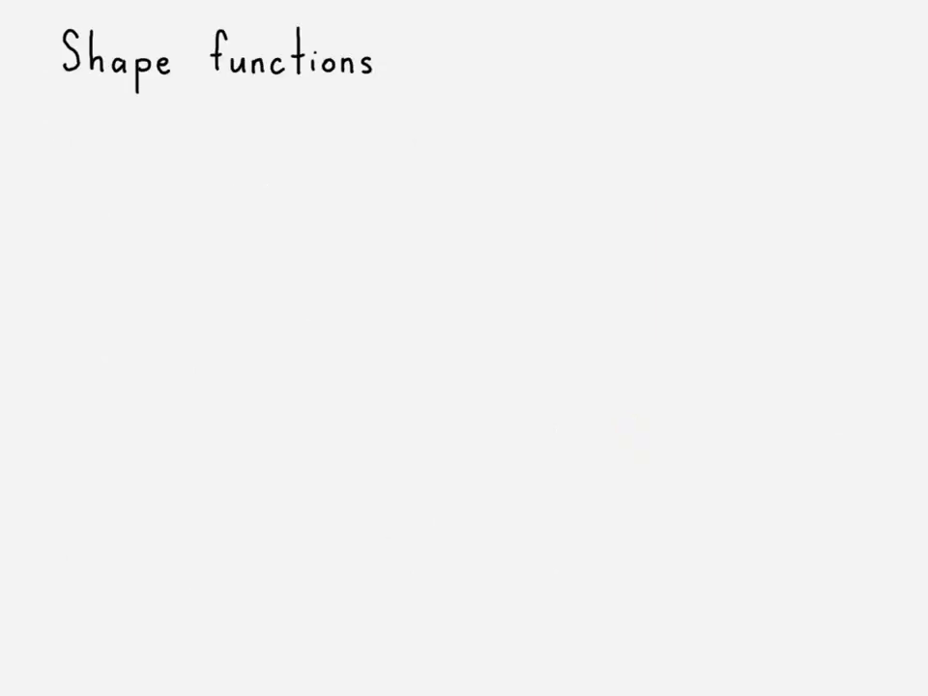
{"action": "type", "text": "are in natural coo"}
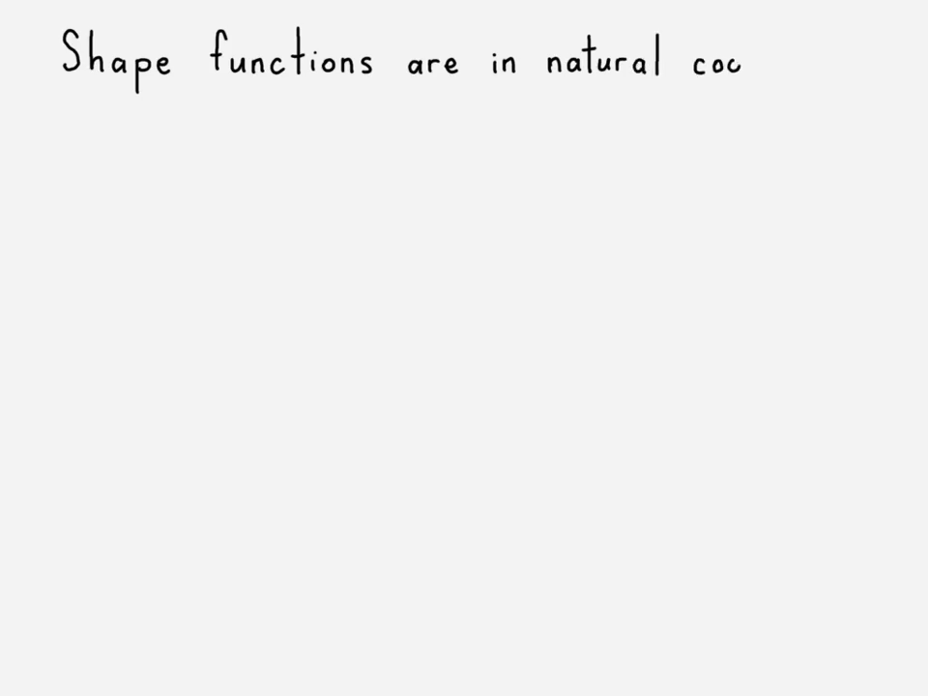
{"action": "type", "text": "coordinates (ξ, η), r"}
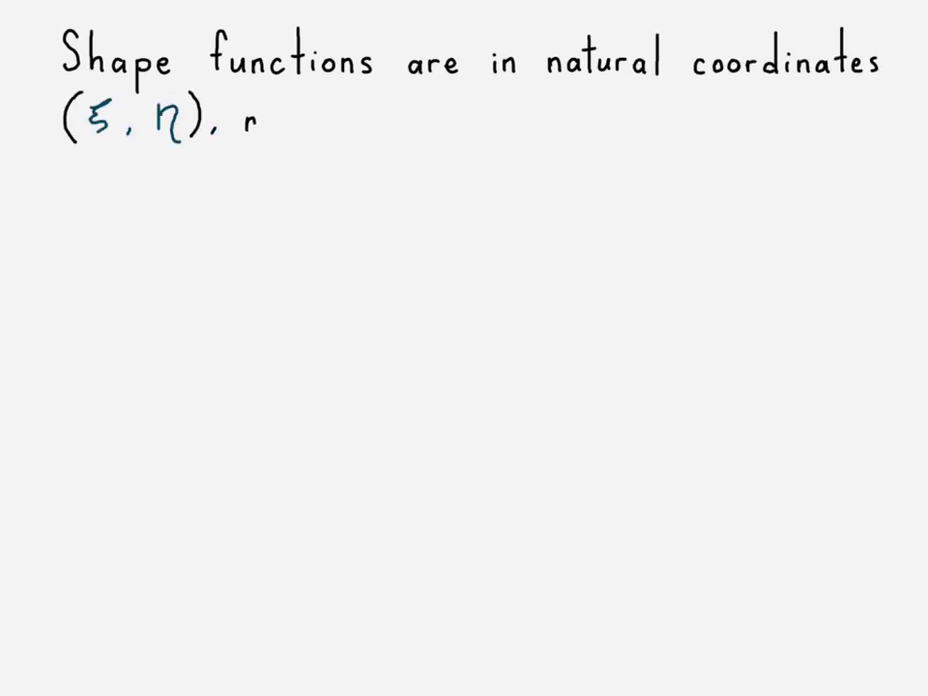
{"action": "type", "text": "not global (x,y)."}
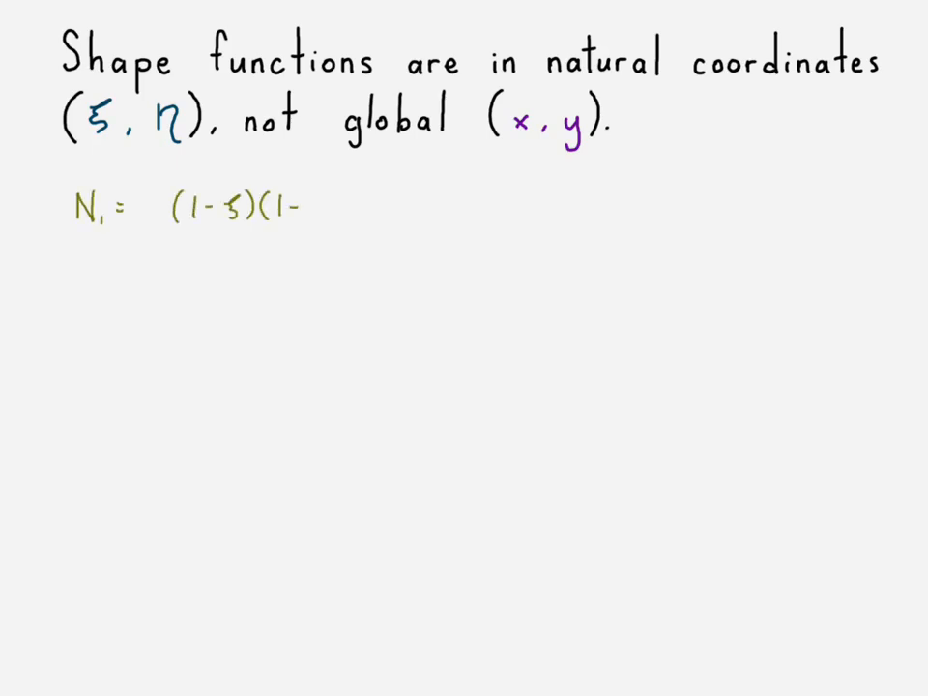
{"action": "type", "text": "N_2 = 1/4 (1+ξ)("}
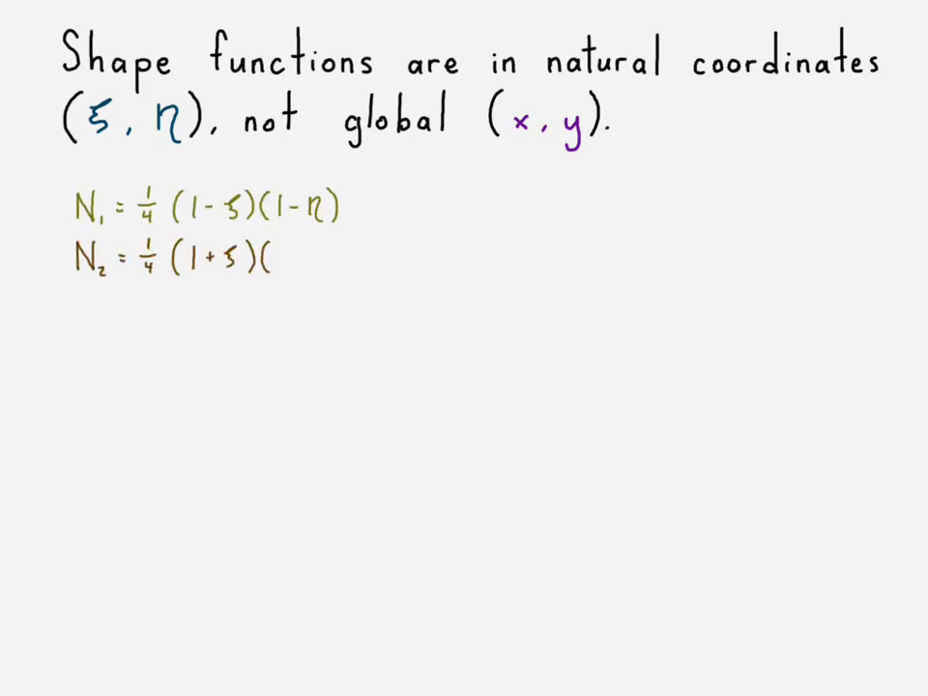
{"action": "type", "text": "N_3 = 1/4 (1+ξ)(1"}
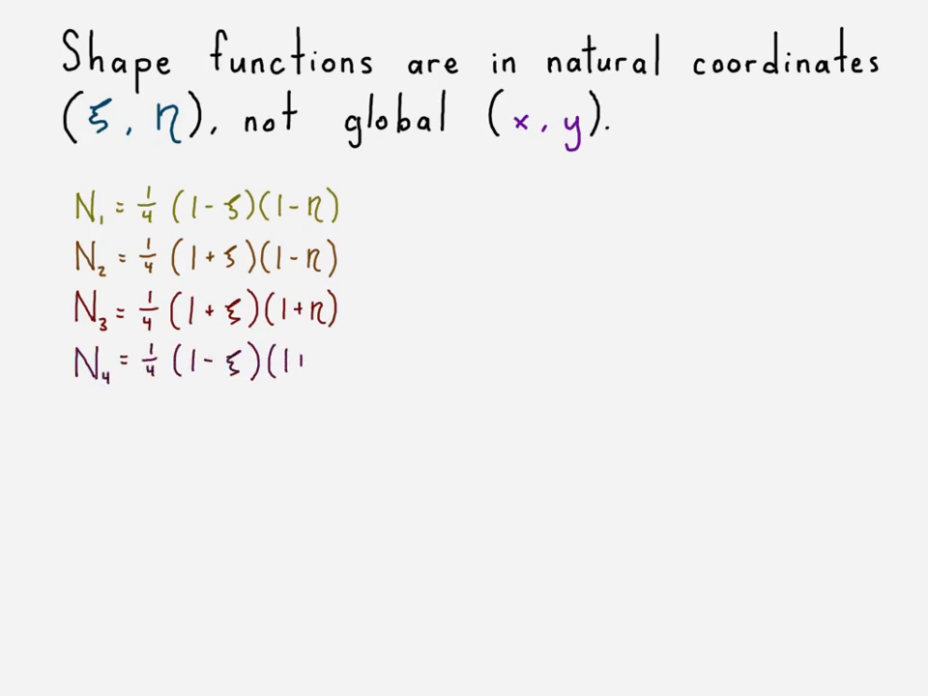
{"action": "type", "text": "+η)"}
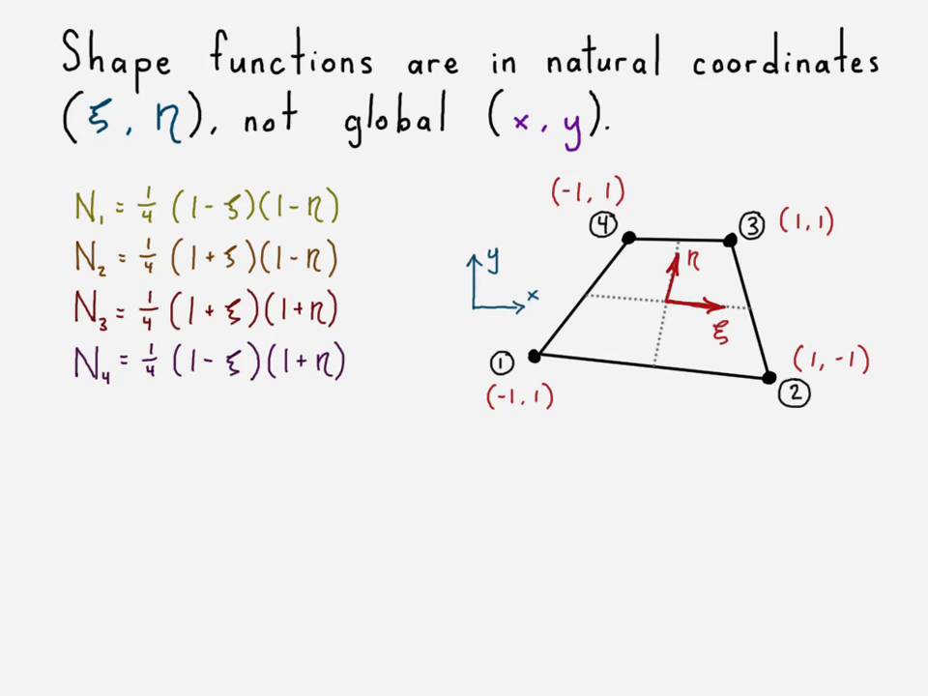
Handwrite the note that ∂Ni/∂x and ∂Ni/∂y need a CSYS mapping mechanism.
{"action": "type", "text": "So ∂Ni/∂x and ∂Ni/∂y"}
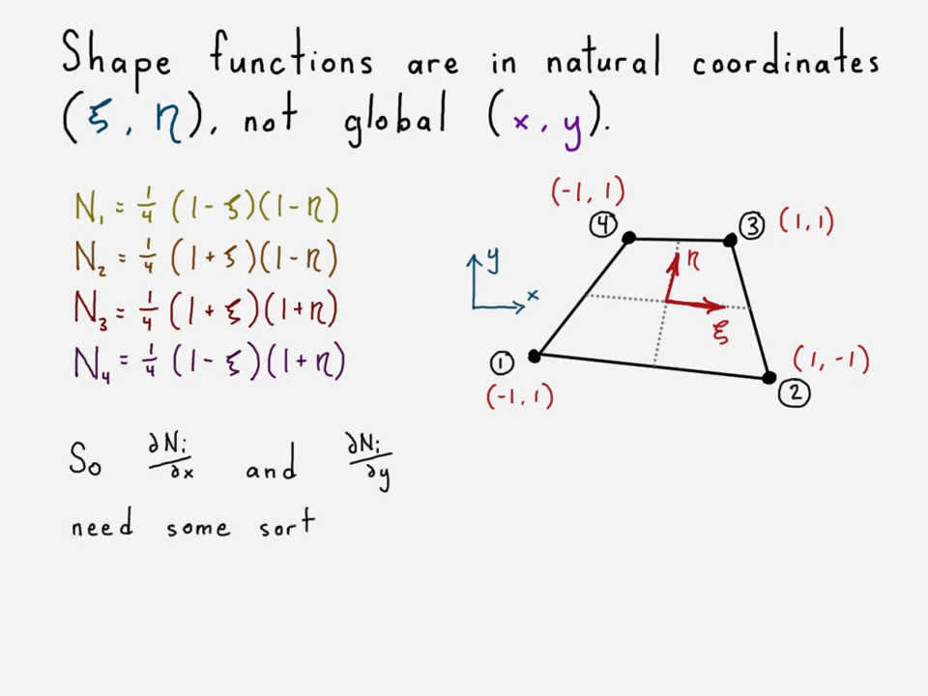
{"action": "type", "text": "of CSYS mapping"}
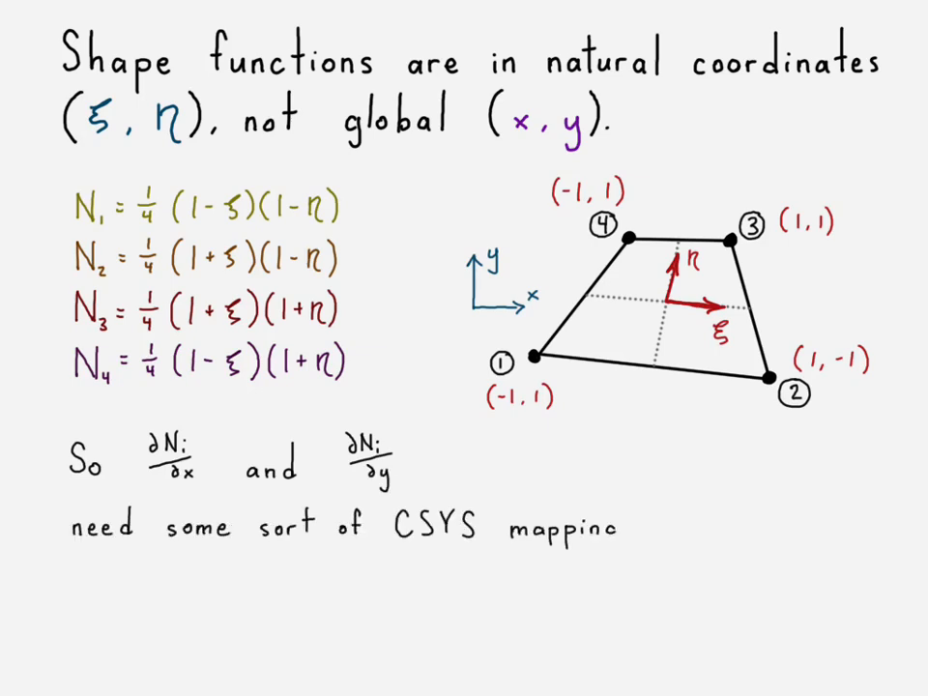
{"action": "type", "text": "mechanism..."}
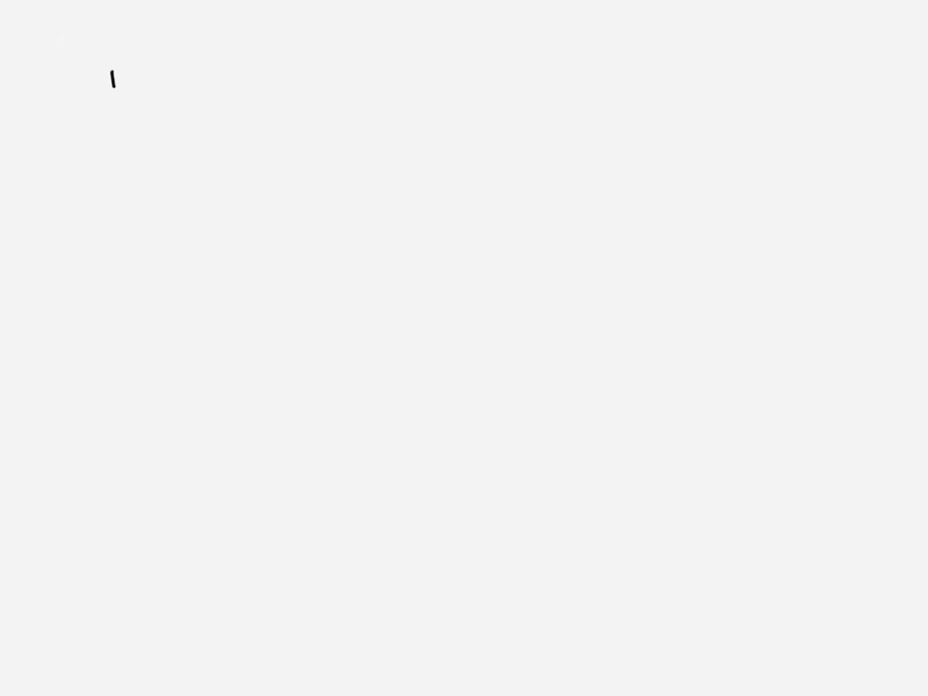
Place the J character image and handwrite 'The Jacobian Matrix saves the day!' with ∂N_i/∂ξ.
{"action": "left_click_drag", "start_coordinate": [112, 68], "coordinate": [155, 145]}
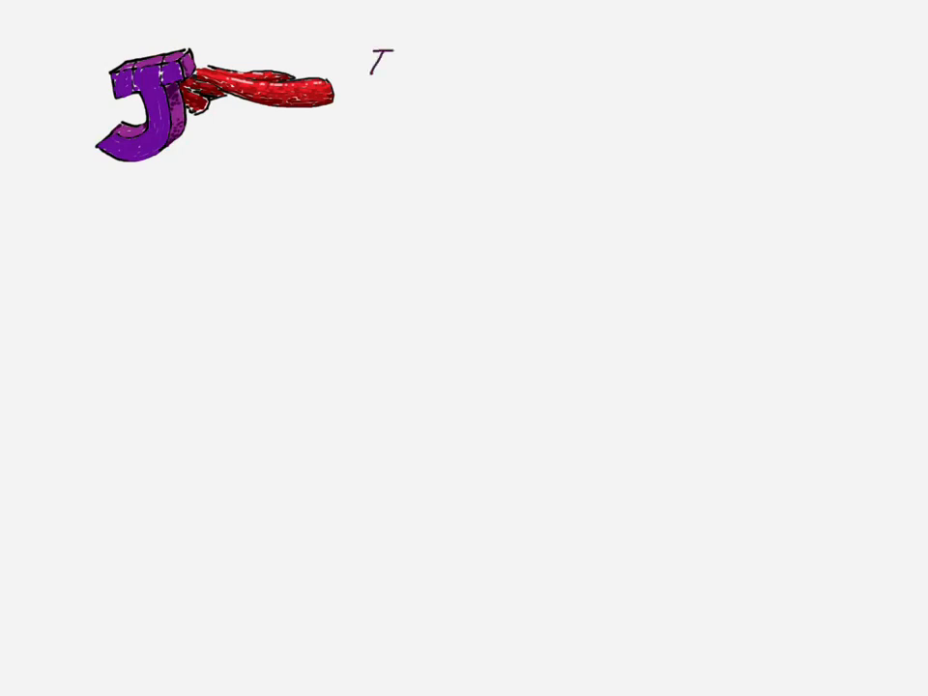
{"action": "type", "text": "The Jacobian Mr"}
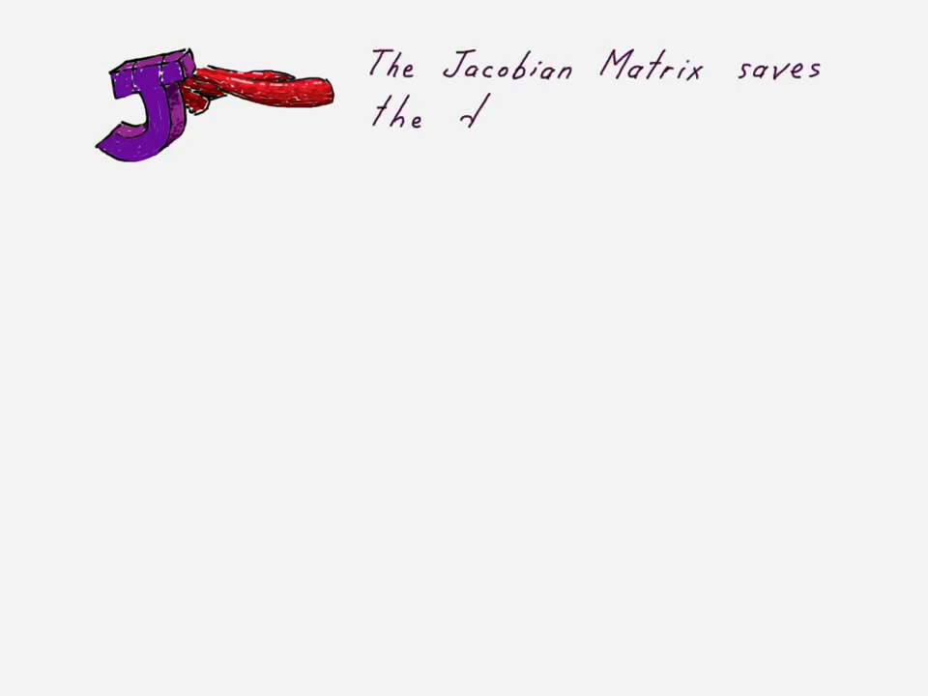
{"action": "type", "text": "day!"}
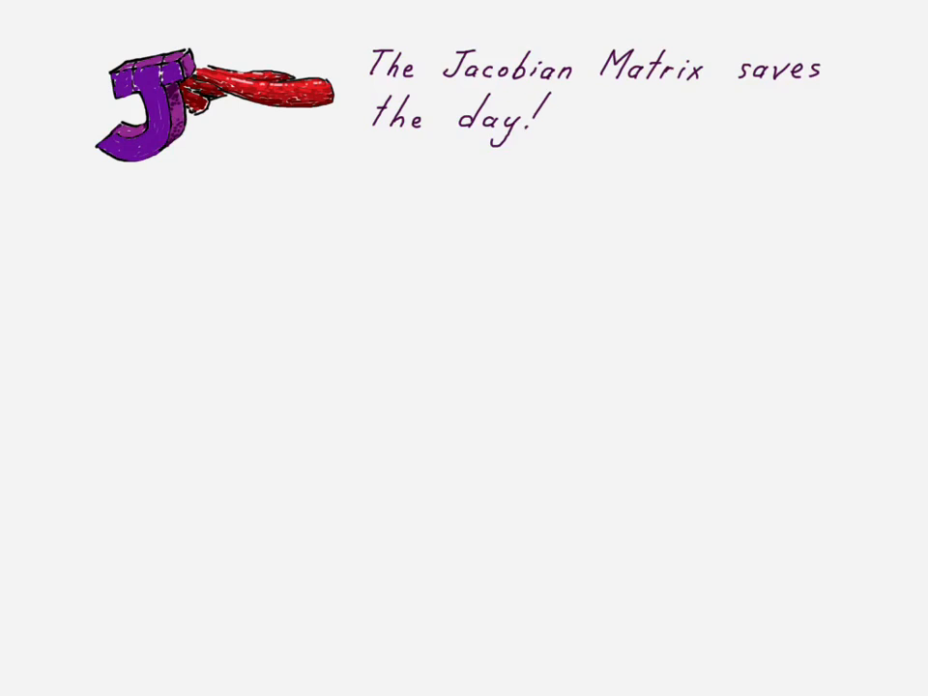
{"action": "type", "text": "∂N_i/∂ξ"}
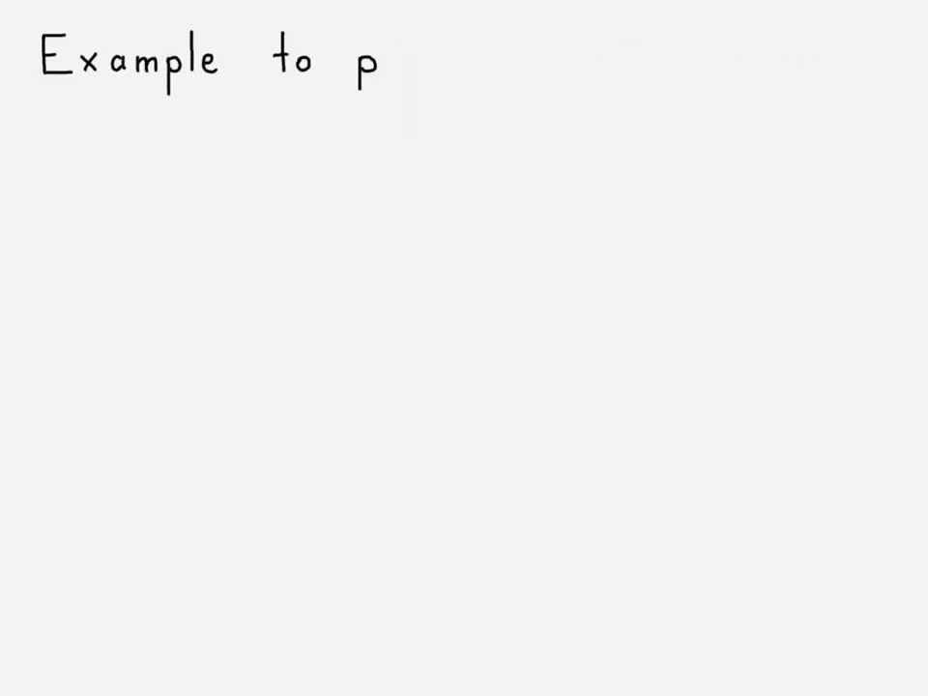
Handwrite 'Put this all together' and 'Step 1: Find the Jacobian matrix' for the example element.
{"action": "type", "text": "ut this all together:"}
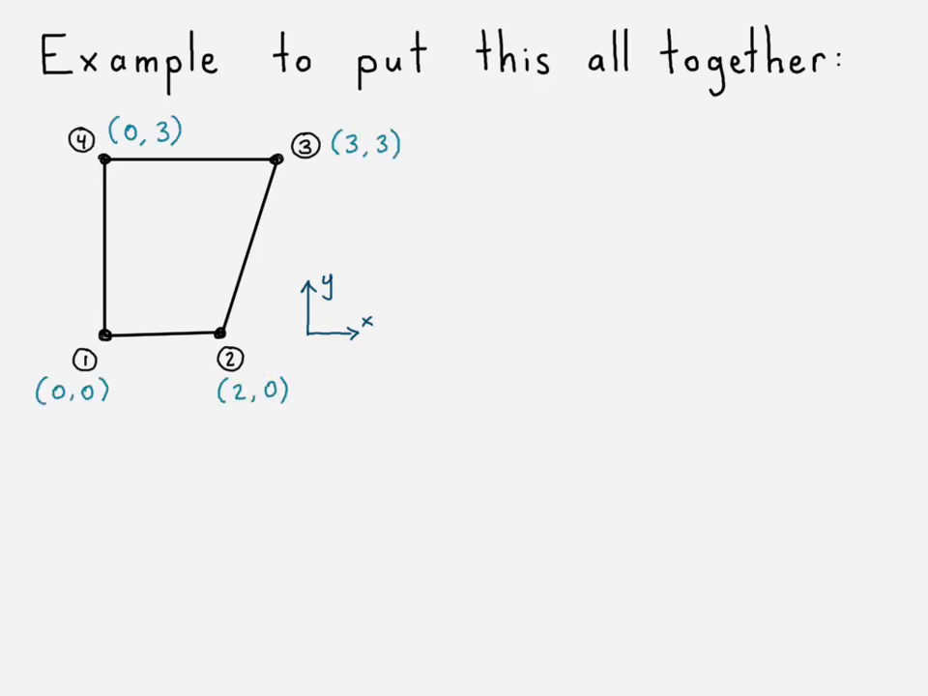
{"action": "type", "text": "Step 1: Find"}
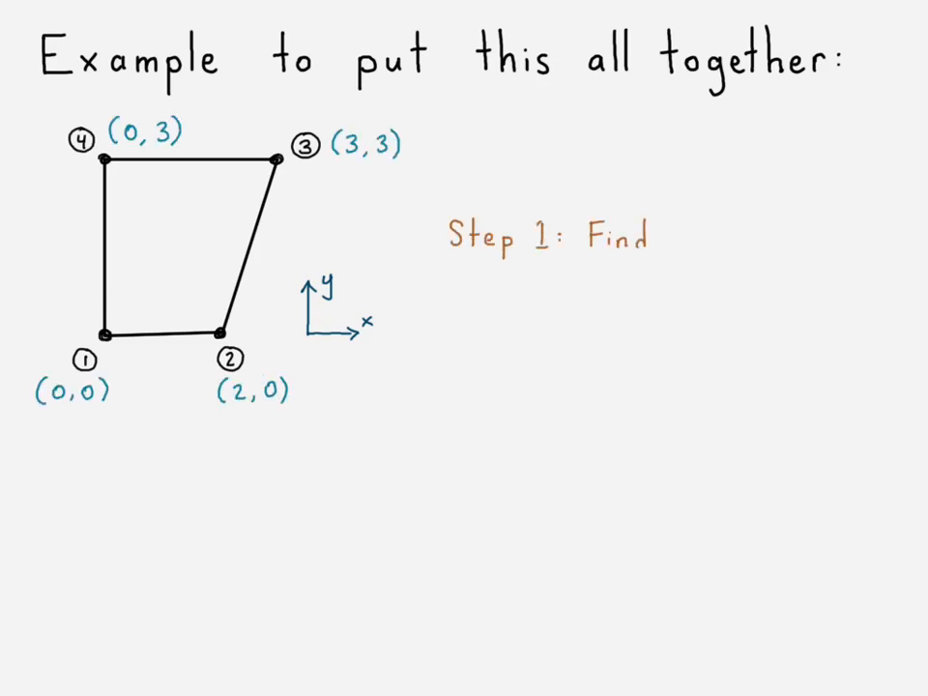
{"action": "type", "text": "the Jacobian ma"}
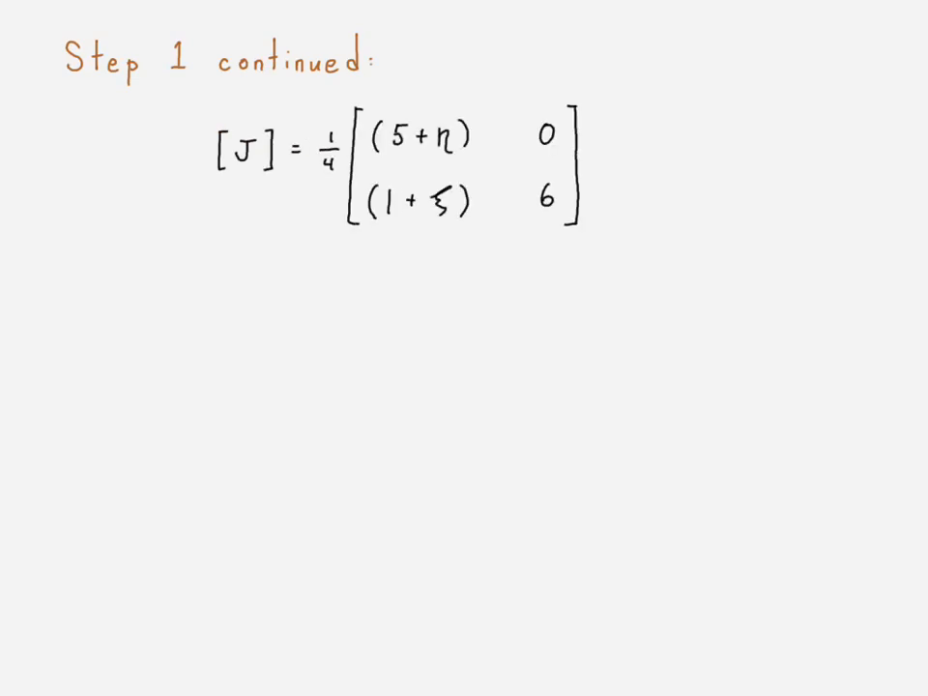
Handwrite the 'Step 2: invert' heading for the [J]⁻¹ slide.
{"action": "type", "text": "Step 2: inver"}
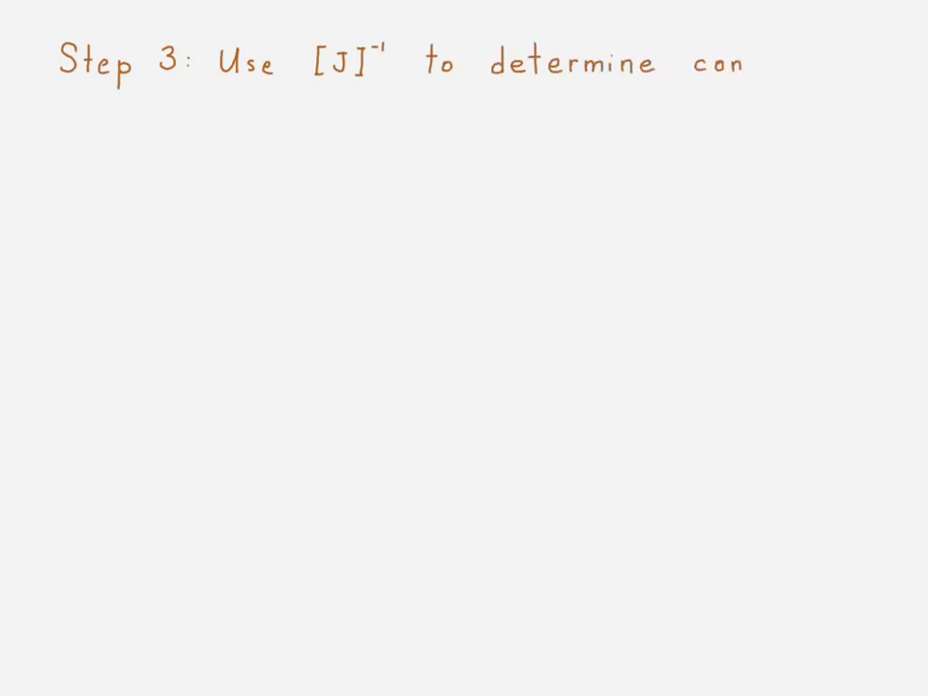
Finish Step 3: '…components of the strain-displacement matrix, [B]'.
{"action": "type", "text": "components of the sl"}
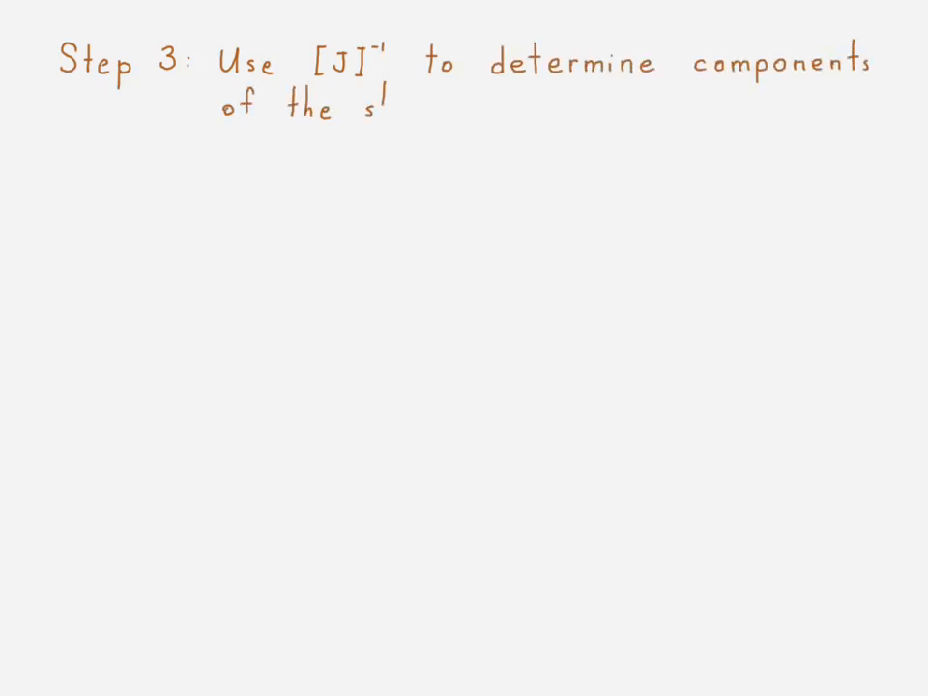
{"action": "type", "text": "train-displacem"}
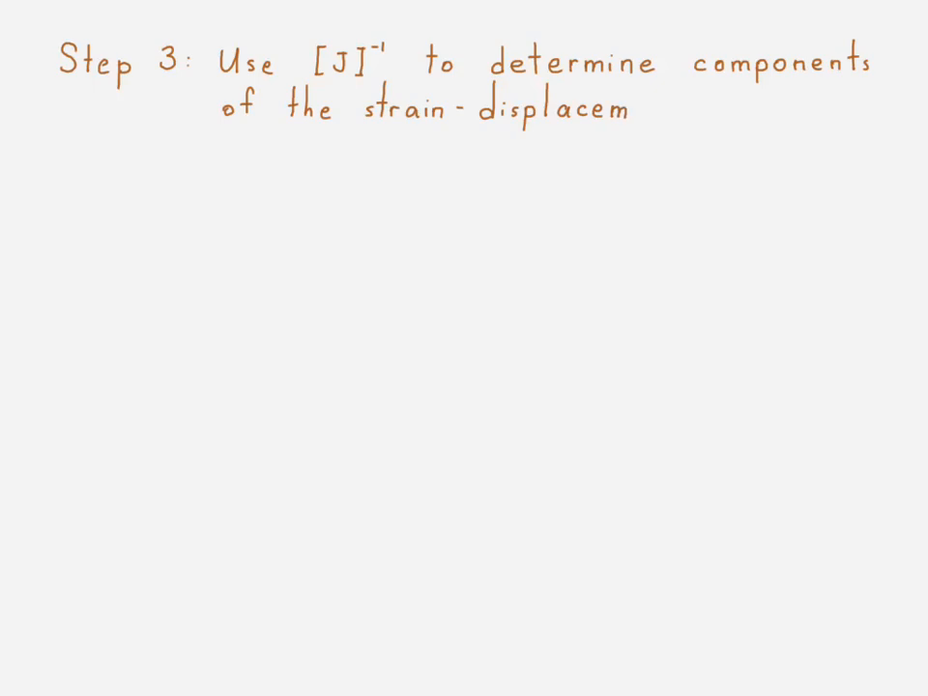
{"action": "type", "text": "ent matrix, [B]"}
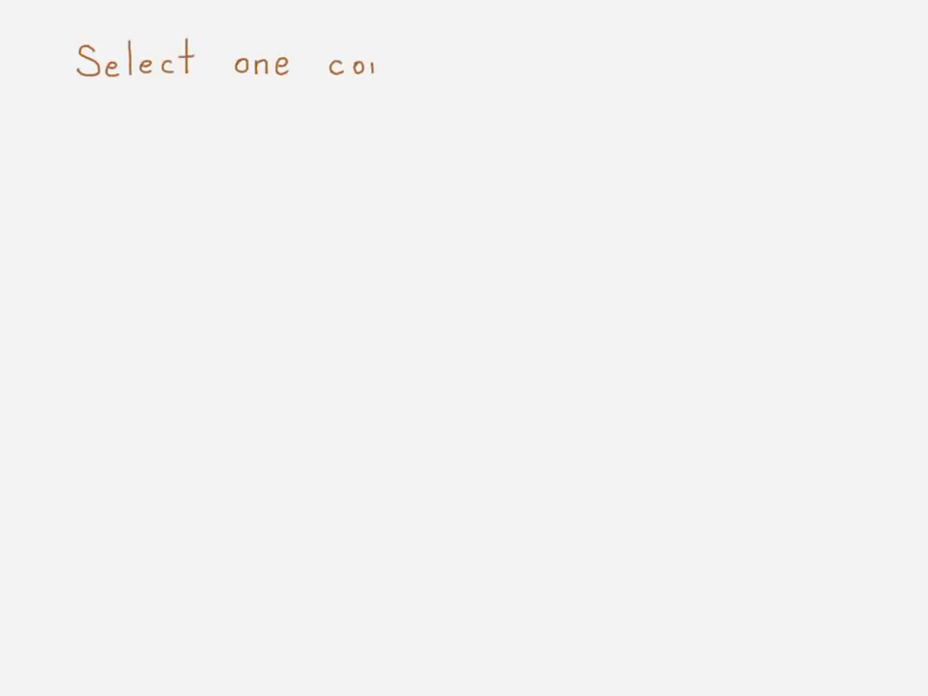
Finish the sentence 'Select one component of [B] to work through.'.
{"action": "type", "text": "component of [B] to work through."}
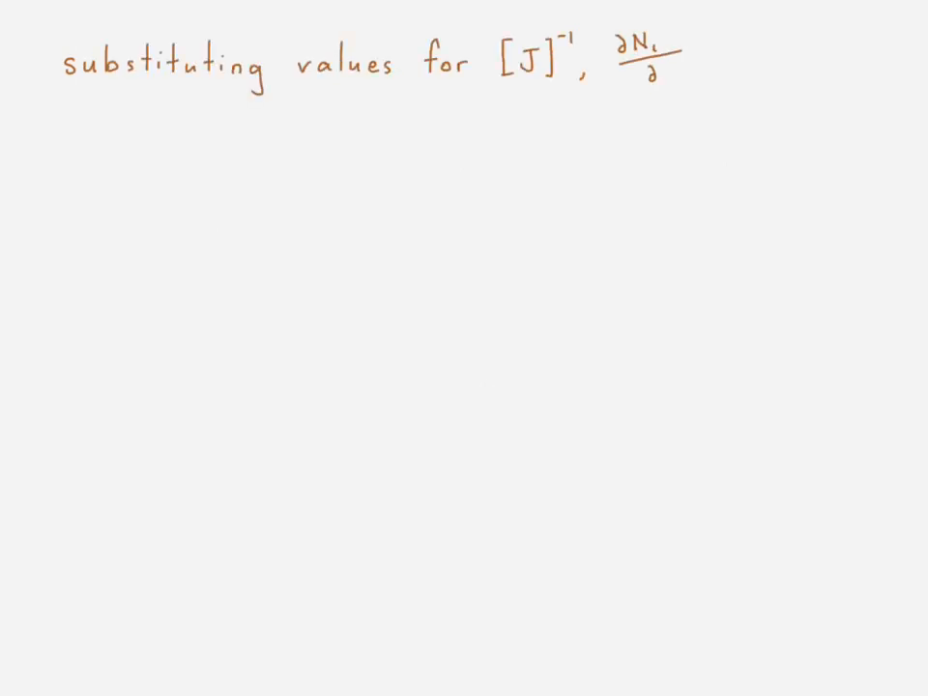
Handwrite ∂N₁/∂η and derive ∂N₁/∂x with the (5+η) denominator.
{"action": "type", "text": ", and ∂N₁/∂η"}
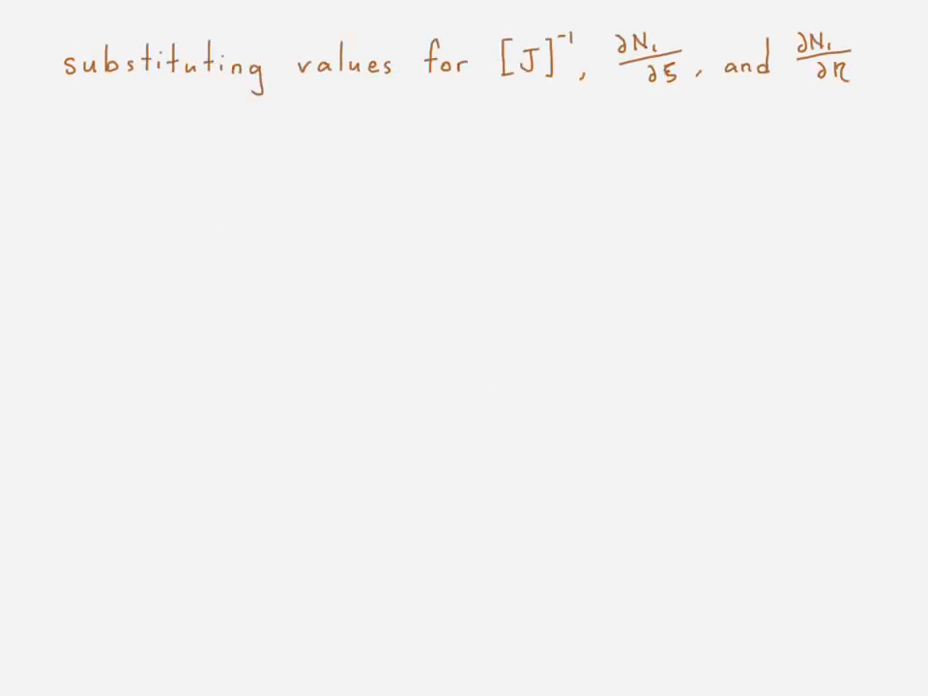
{"action": "type", "text": "∂N₁/∂x"}
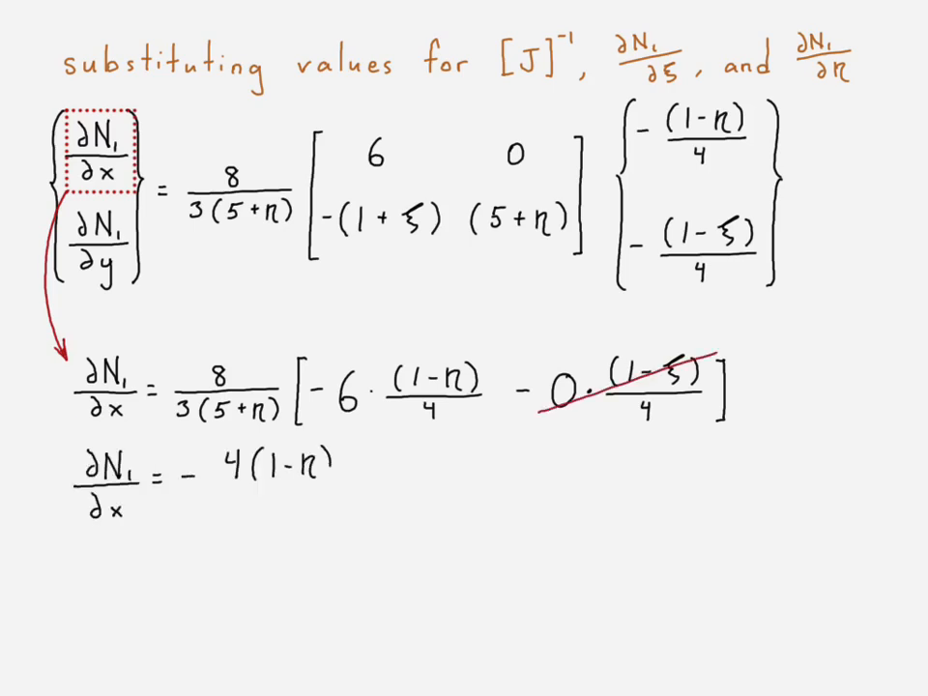
{"action": "type", "text": "(5+η)"}
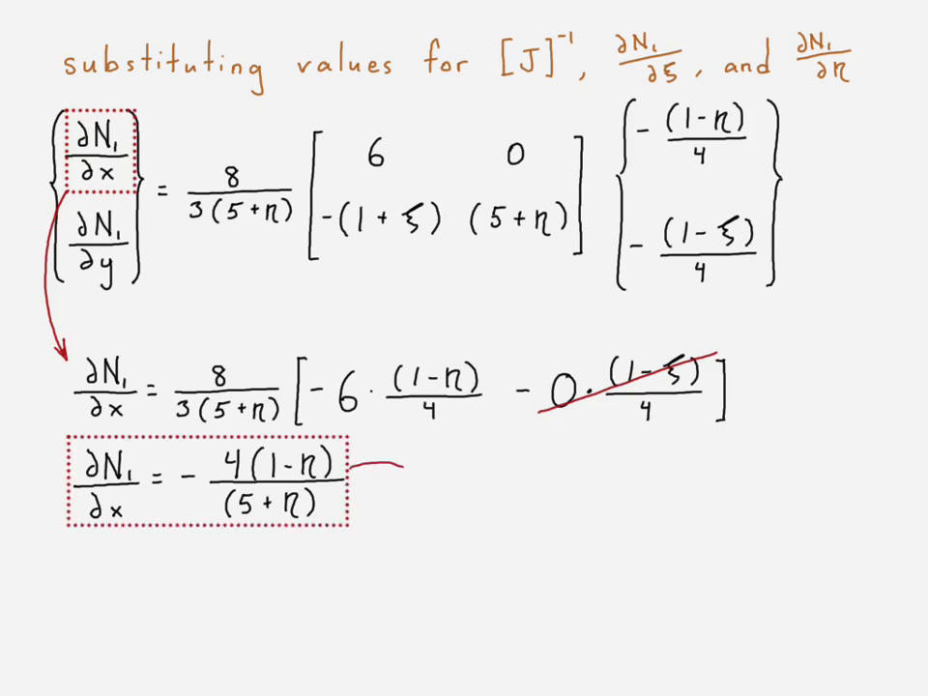
Handwrite 'Now just repeat the process for the other terms in [B]!'.
{"action": "type", "text": "Now just repeal"}
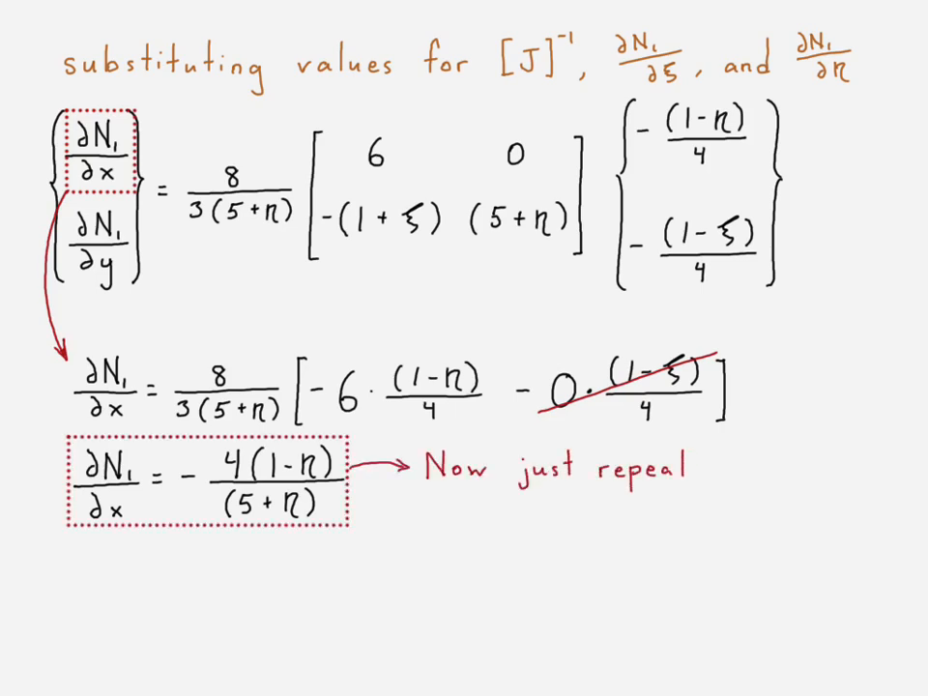
{"action": "type", "text": "the process for the other 7 unique"}
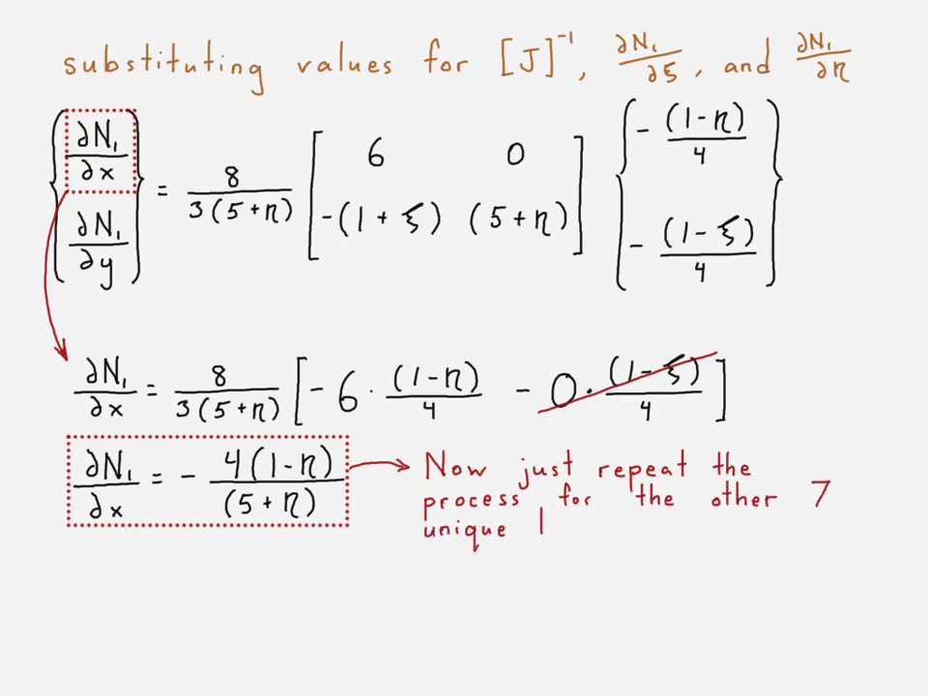
{"action": "type", "text": "terms in [B]!"}
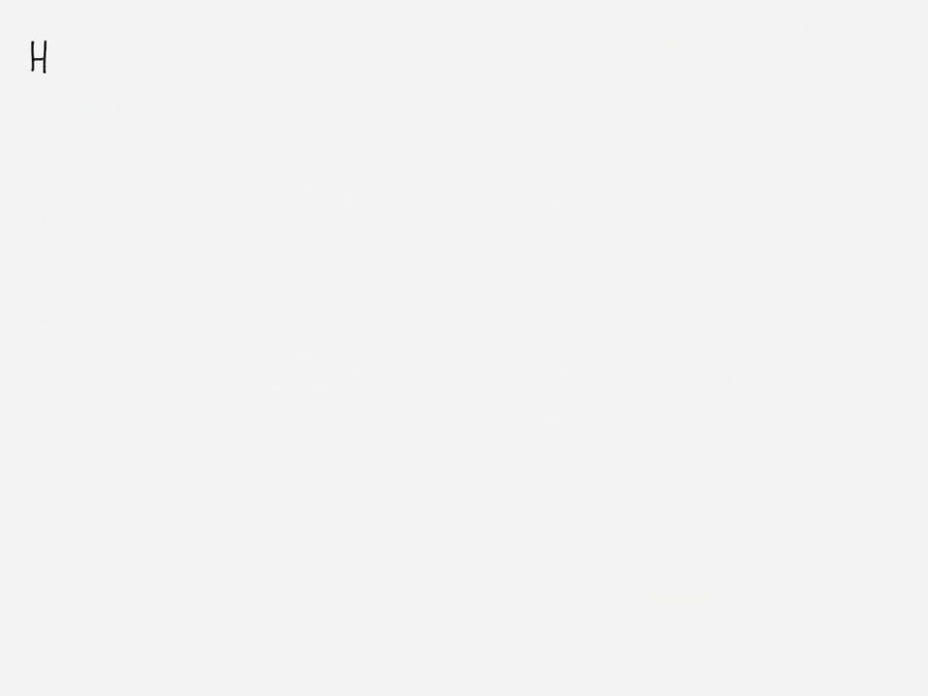
Write the 'Hmm… this seems like a lot of computation' remark about one term in matrix [B].
{"action": "type", "text": "mm... This seems"}
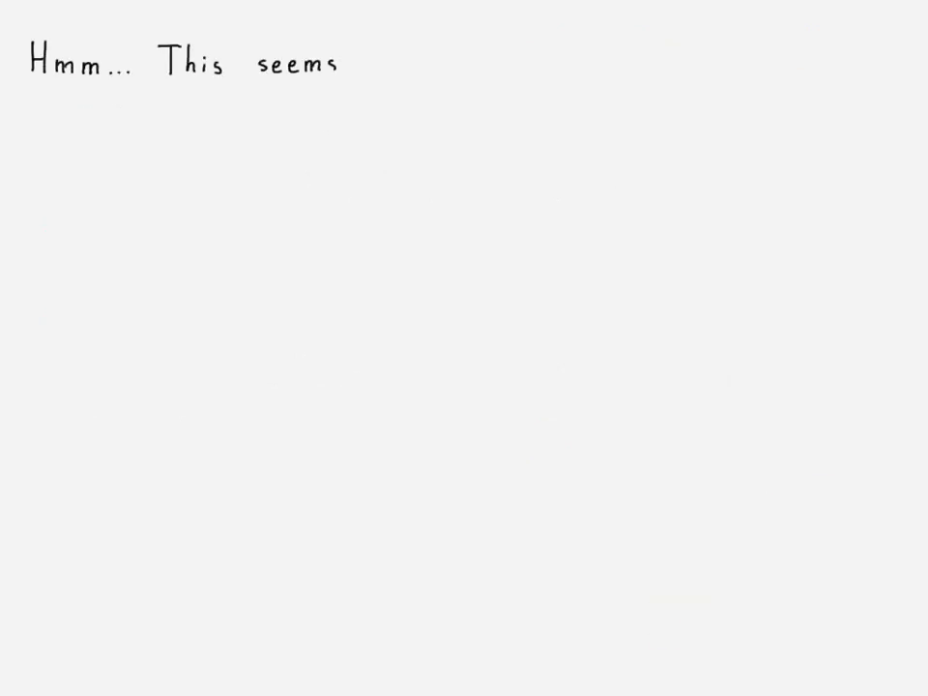
{"action": "type", "text": "like a lot of computation"}
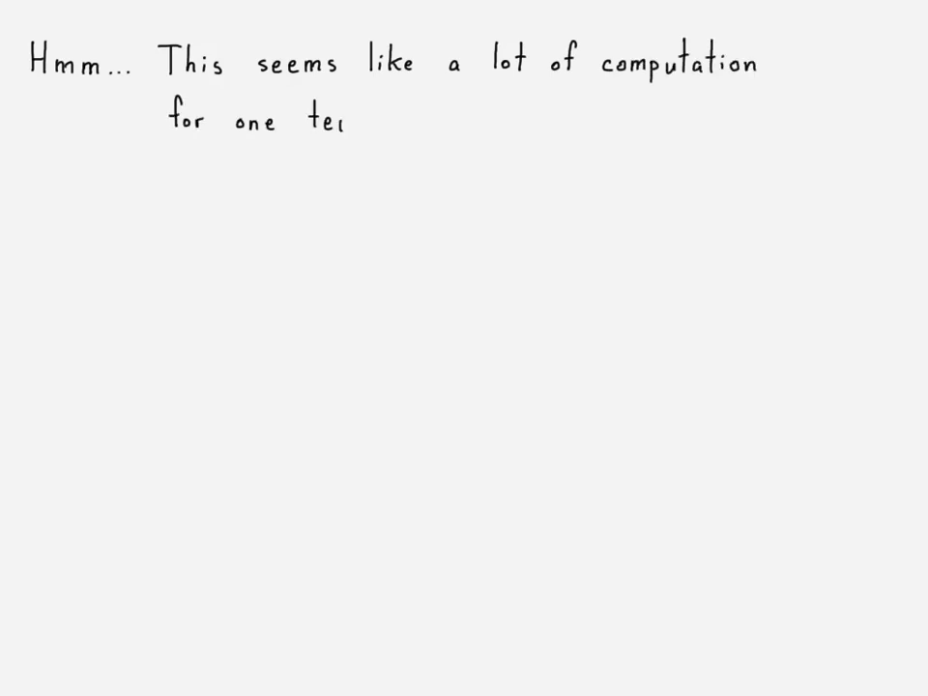
{"action": "type", "text": "rm in matrix [B] t"}
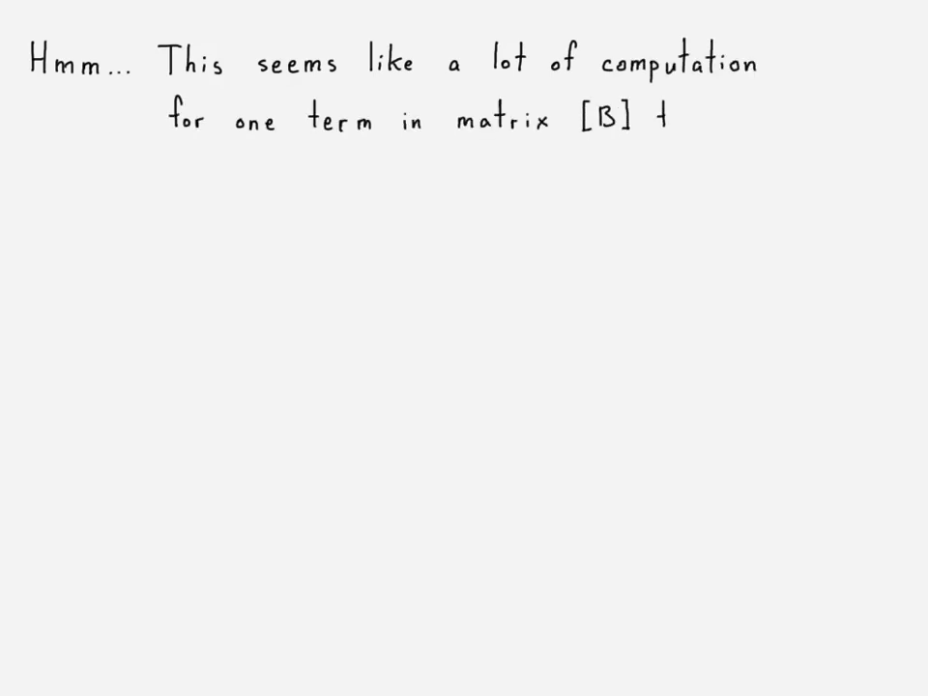
{"action": "type", "text": "that is just one par"}
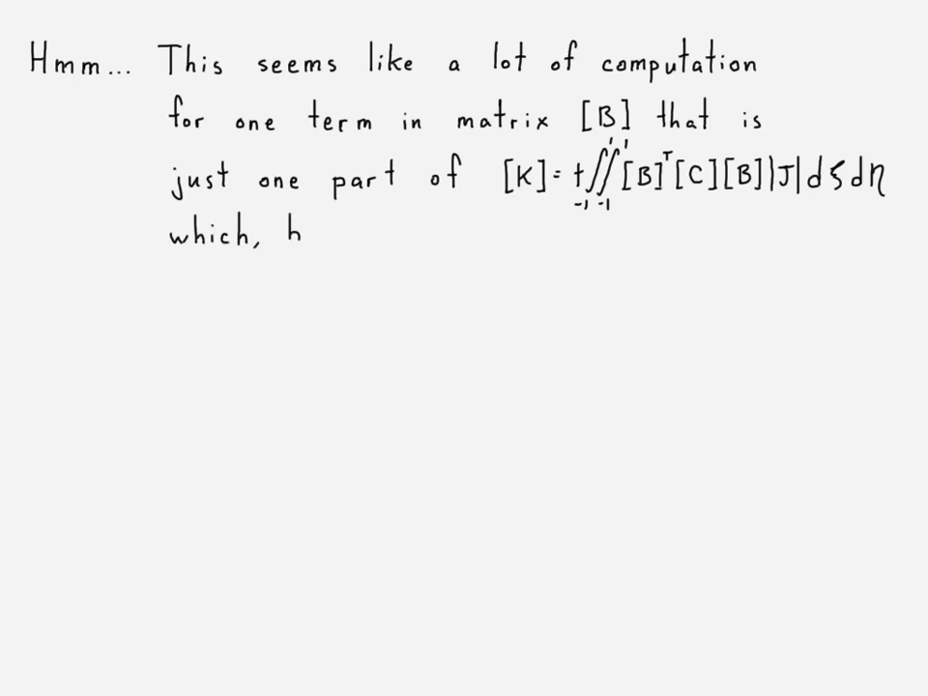
Finish the remark that [K] is a double integral with many terms, ending with a question mark.
{"action": "type", "text": "by the way, is a doul"}
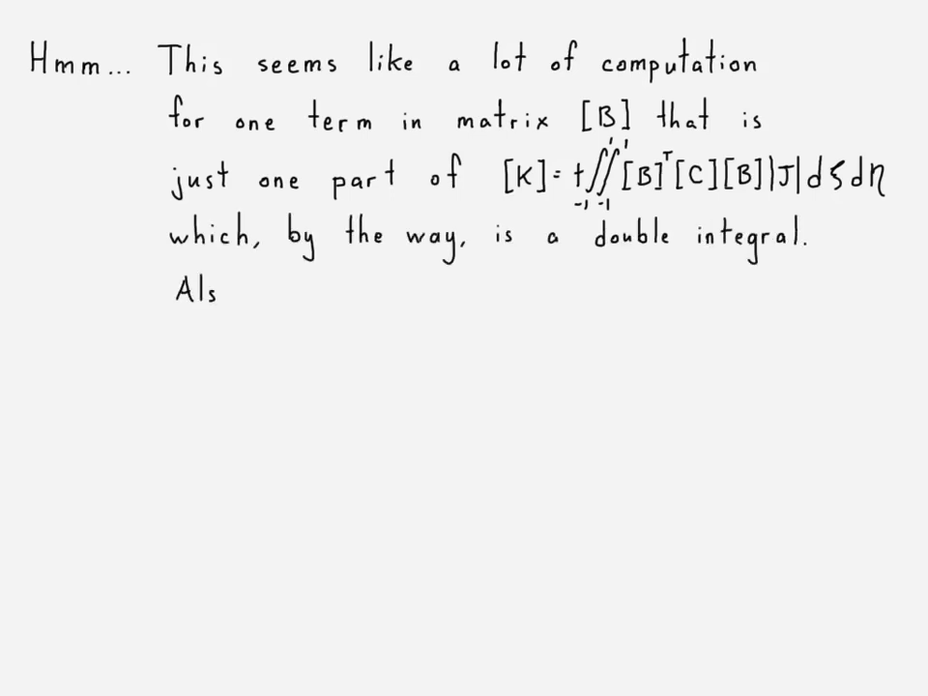
{"action": "type", "text": "o there are, like, lots of elements."}
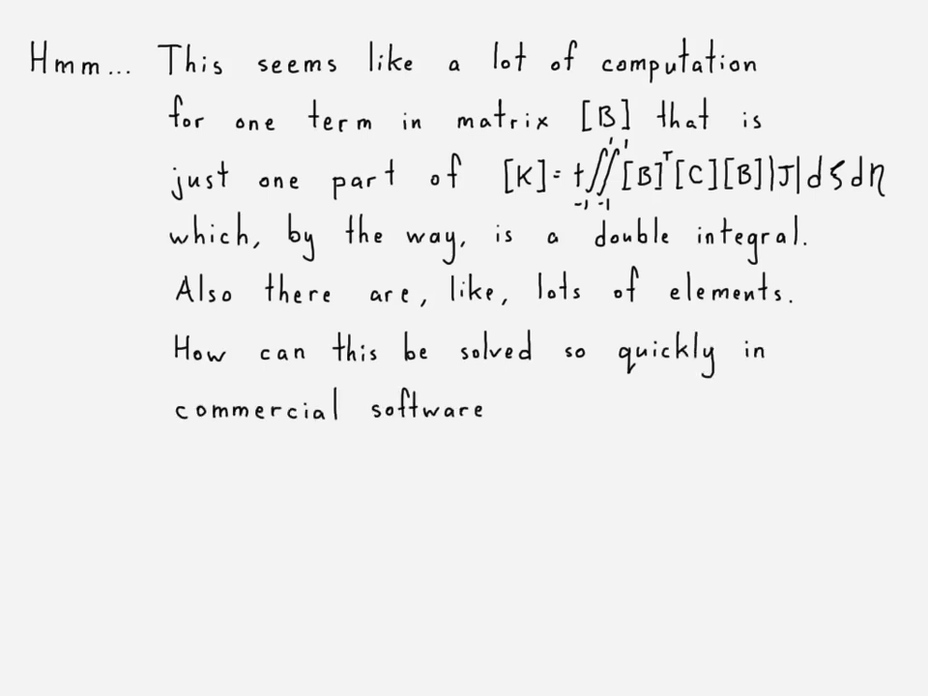
{"action": "type", "text": "?"}
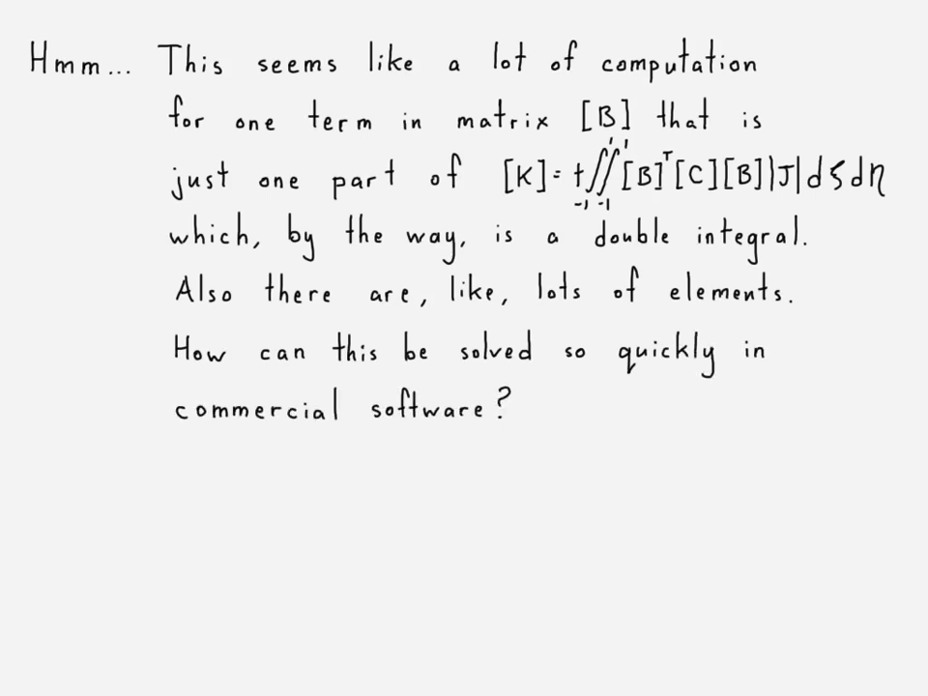
{"action": "left_click_drag", "start_coordinate": [34, 487], "coordinate": [58, 454]}
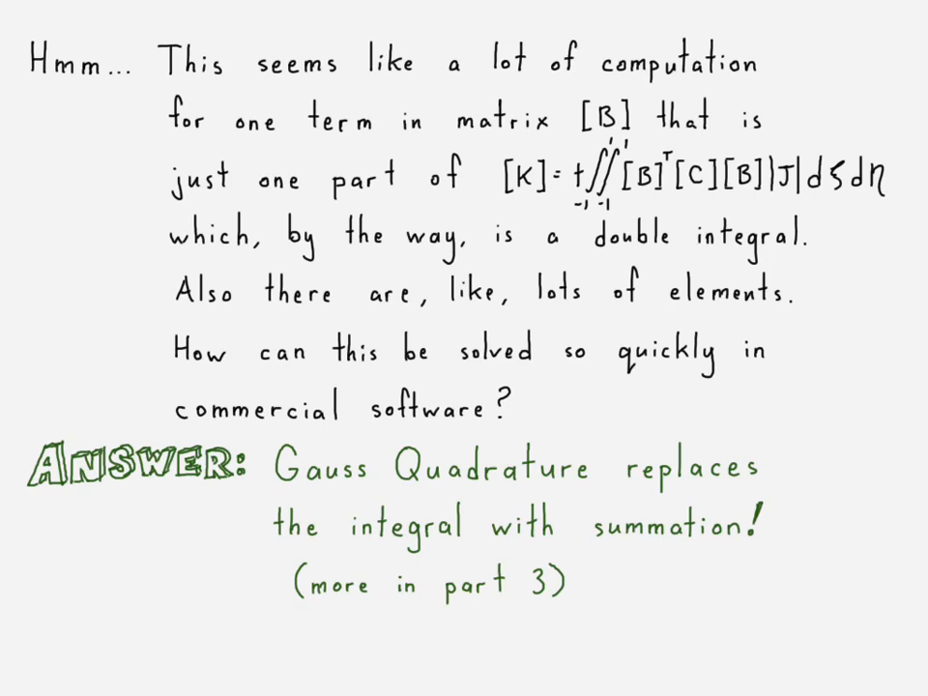
{"action": "mouse_move", "coordinate": [802, 216]}
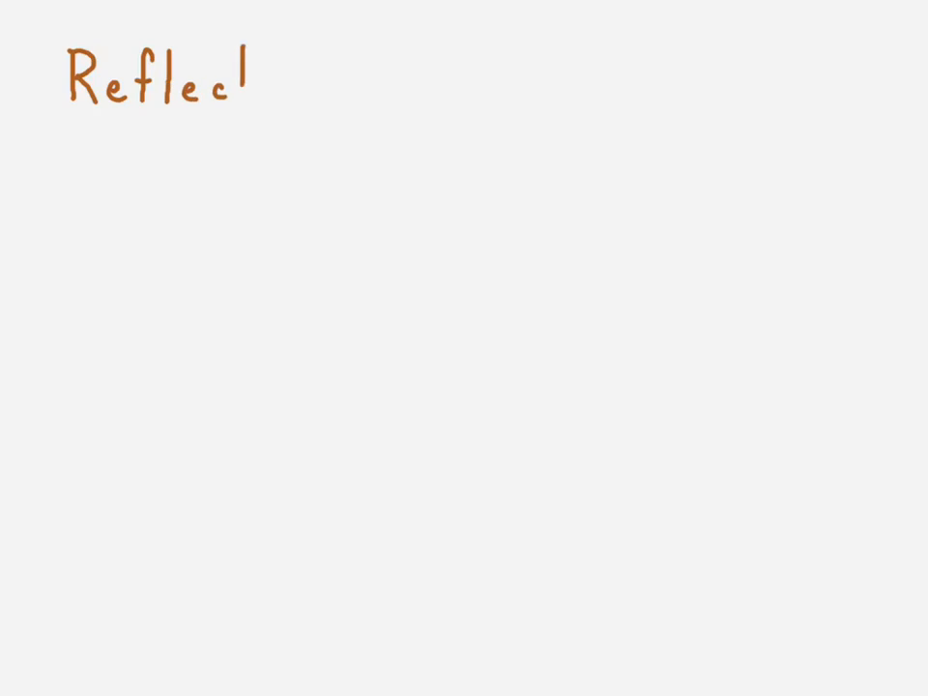
Finish the 'Reflection Questions' title and write the first question on isoparametric quadrilateral stiffness-matrix terms with the dξdη integral.
{"action": "type", "text": "ion Questions"}
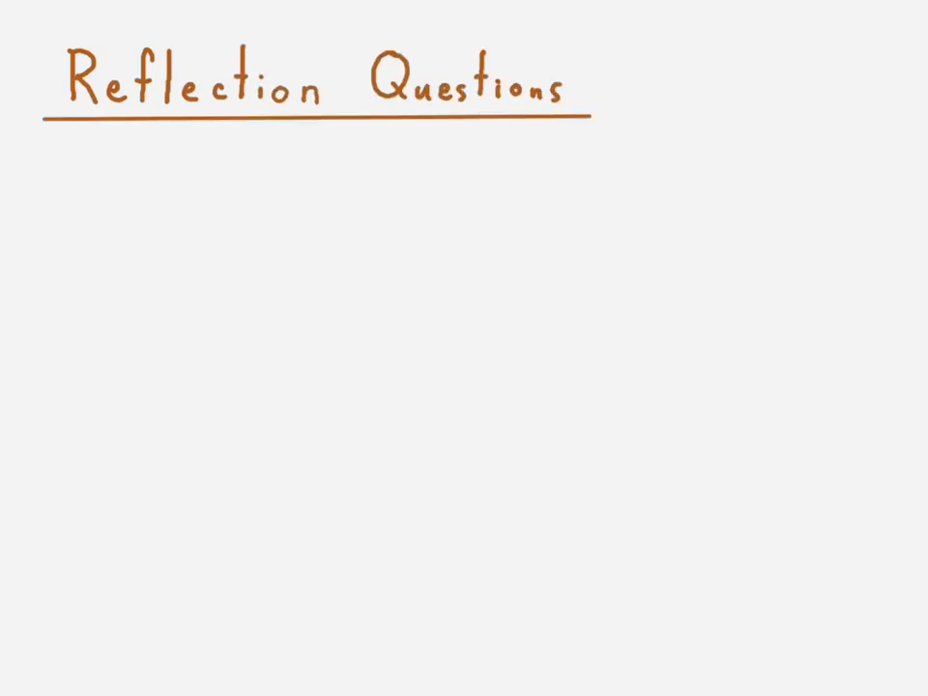
{"action": "type", "text": "Name c"}
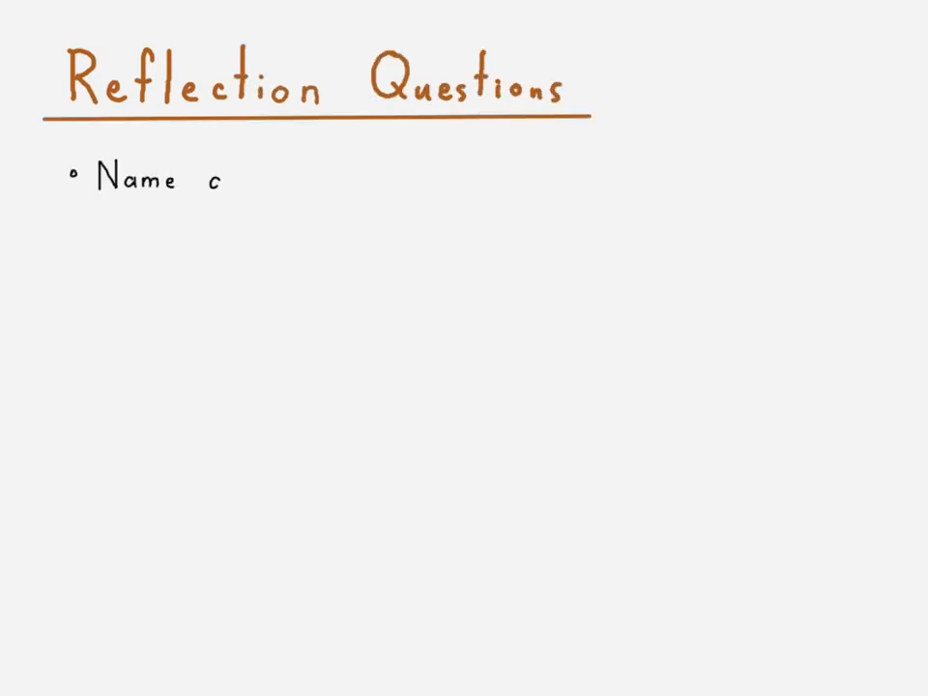
{"action": "type", "text": "and describe the d"}
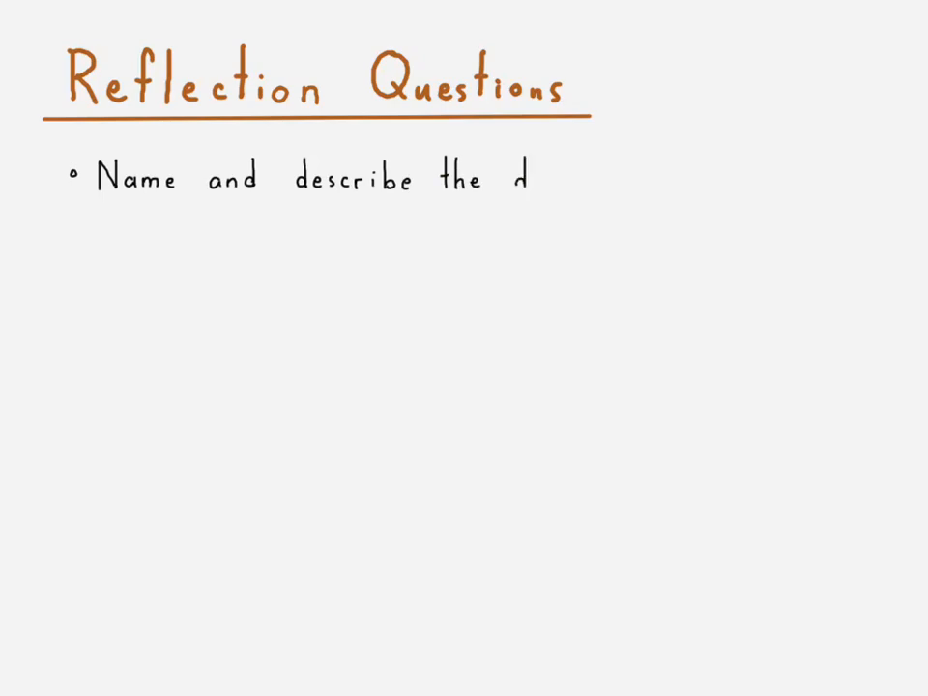
{"action": "type", "text": "different terms w"}
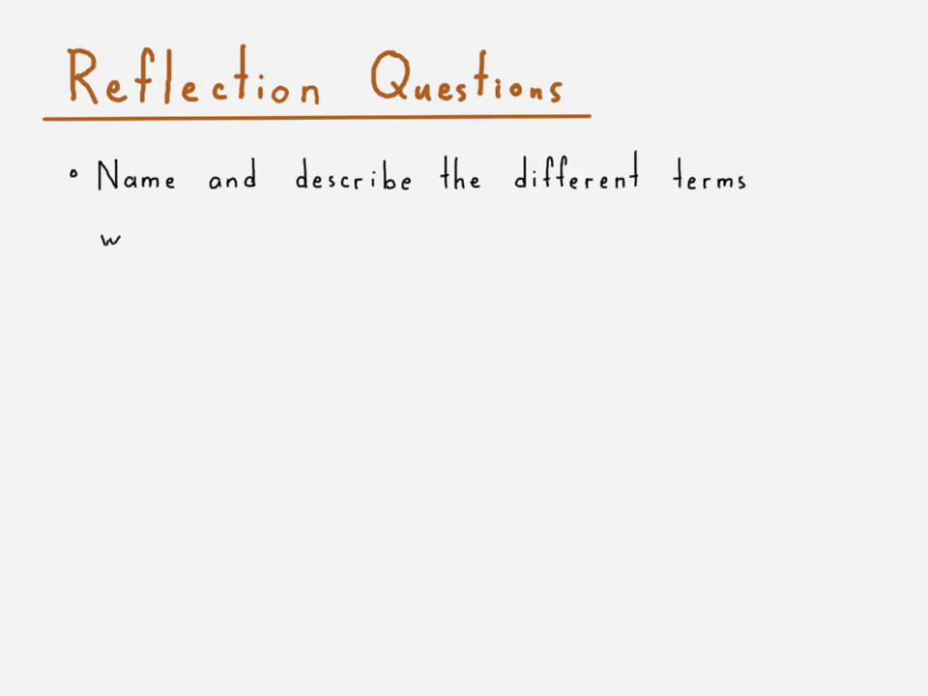
{"action": "type", "text": "within the stiffness matrix for an isop"}
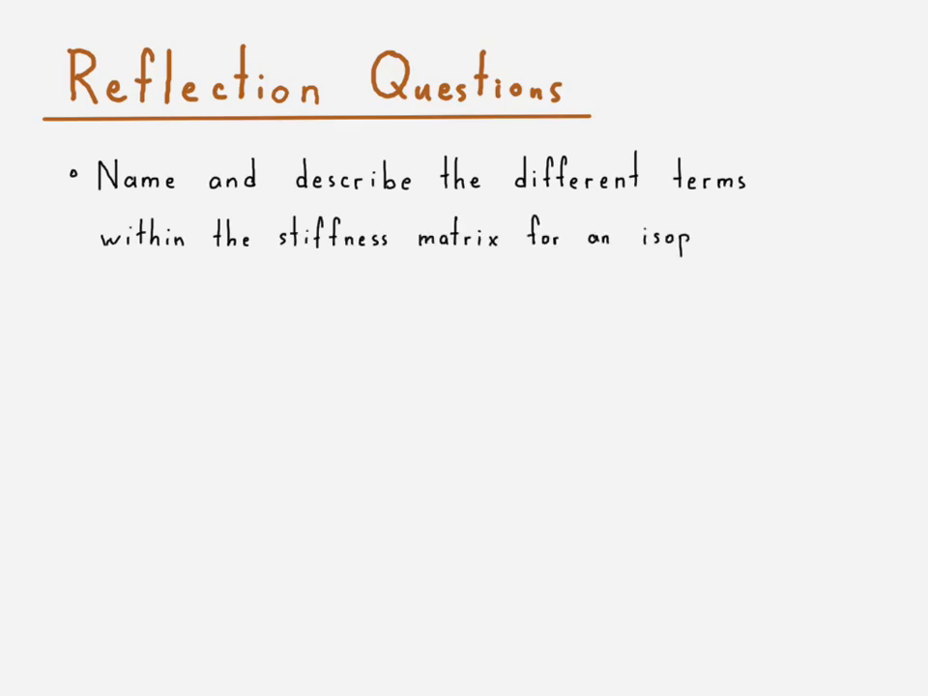
{"action": "type", "text": "arametric quadr"}
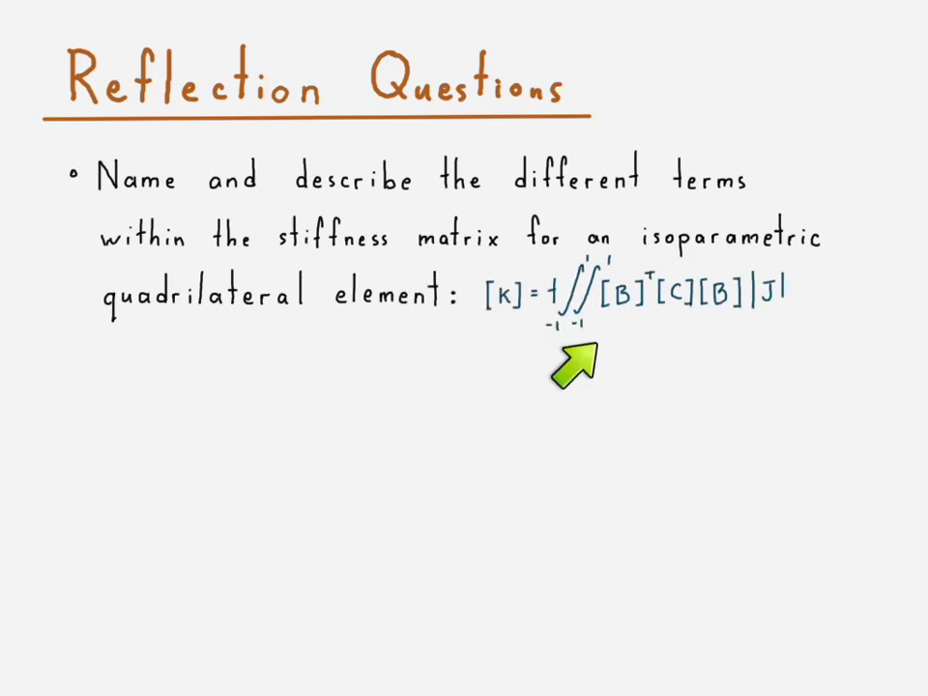
{"action": "type", "text": "dξdη"}
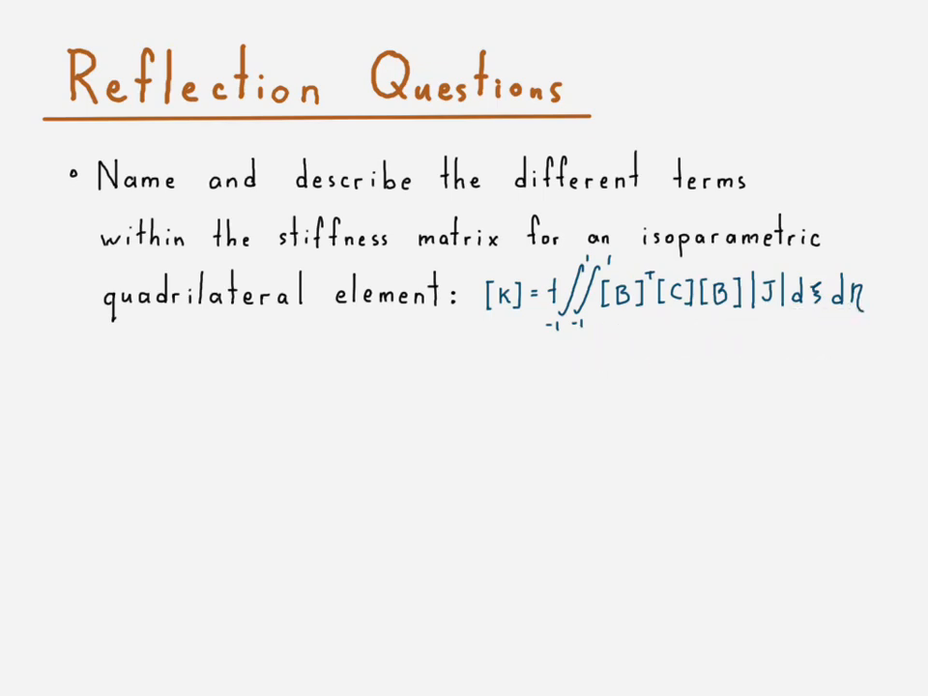
Write the second question: why is the Jacobian matrix necessary for the strain-displacement matrix?
{"action": "type", "text": "Why is the Jaco"}
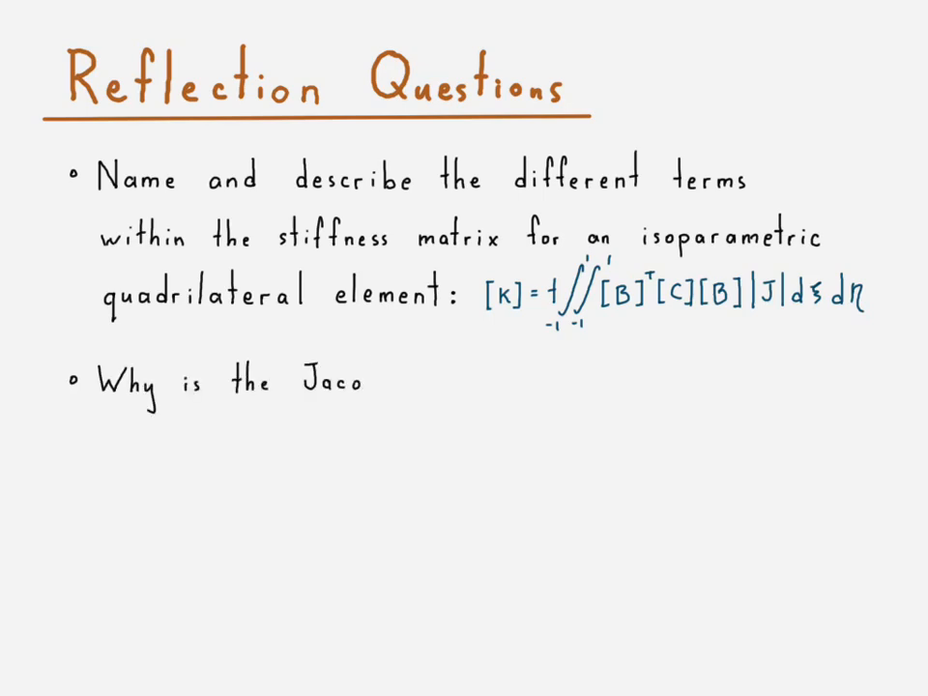
{"action": "type", "text": "bian matrix necessary when"}
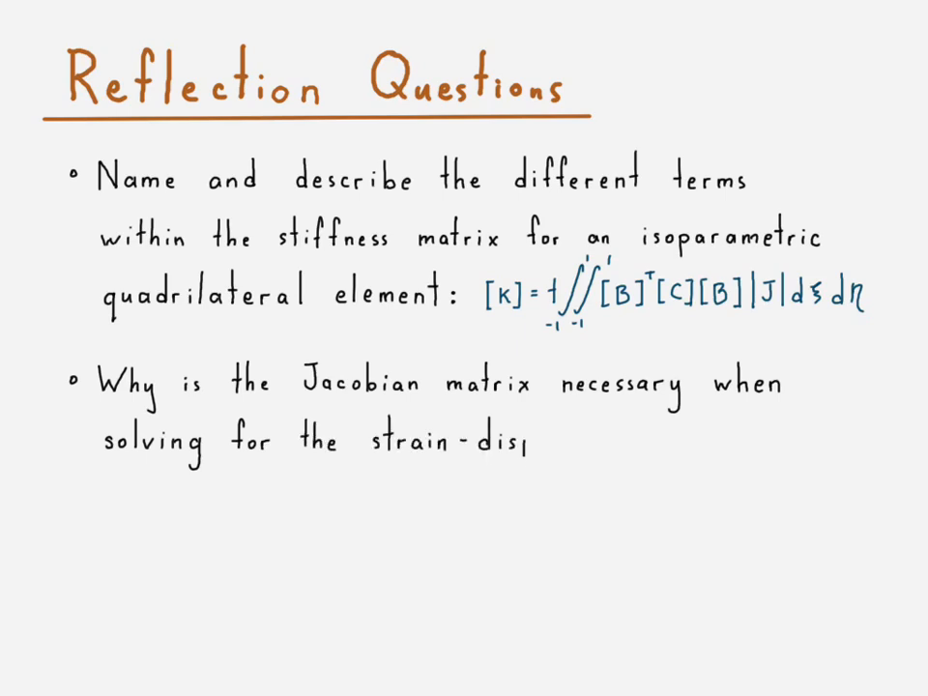
{"action": "type", "text": "placement matrix"}
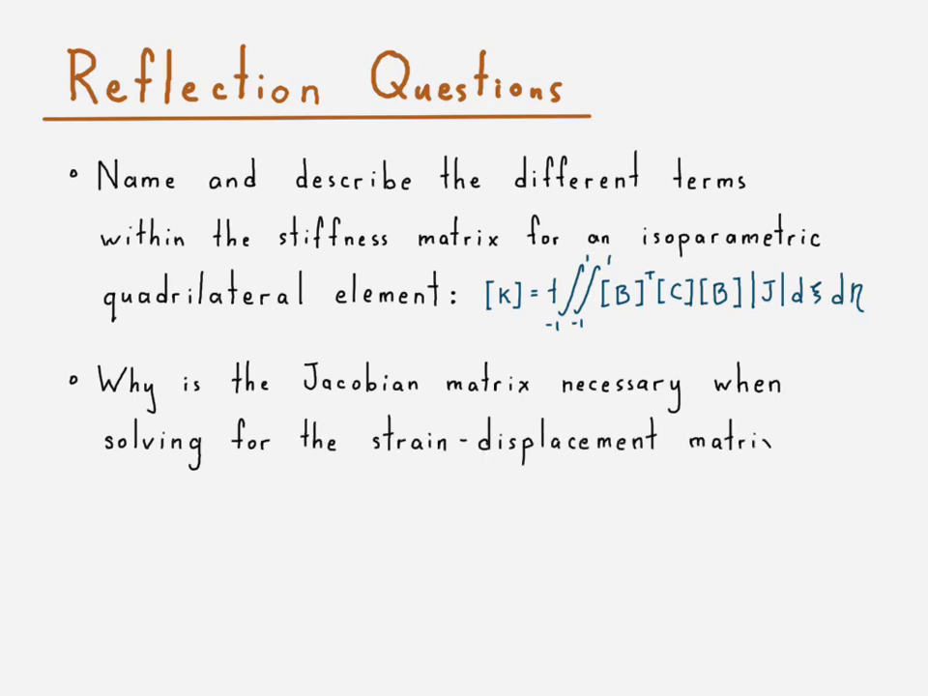
{"action": "type", "text": "?"}
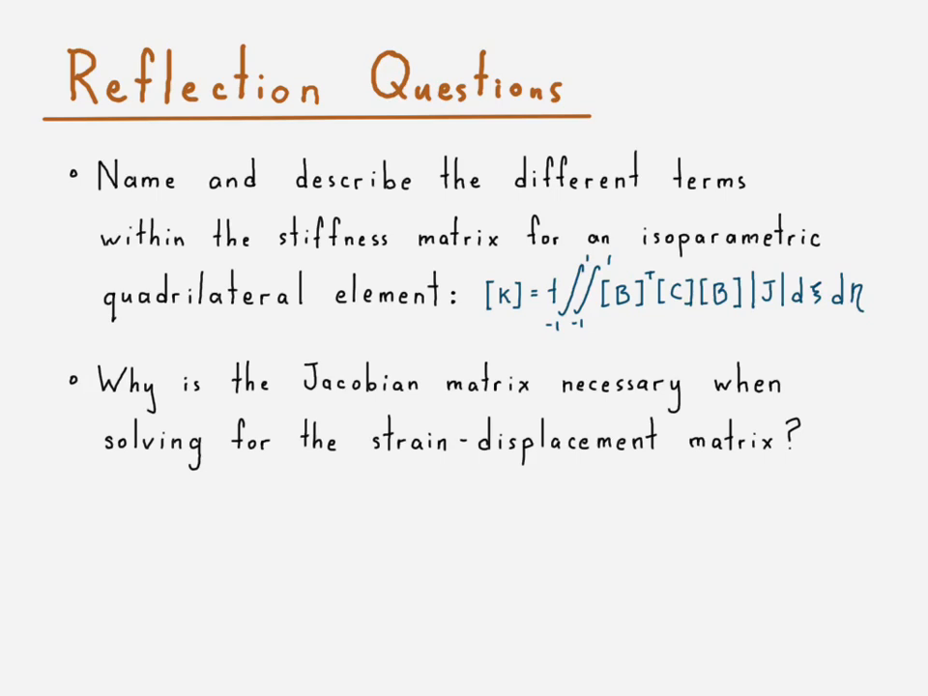